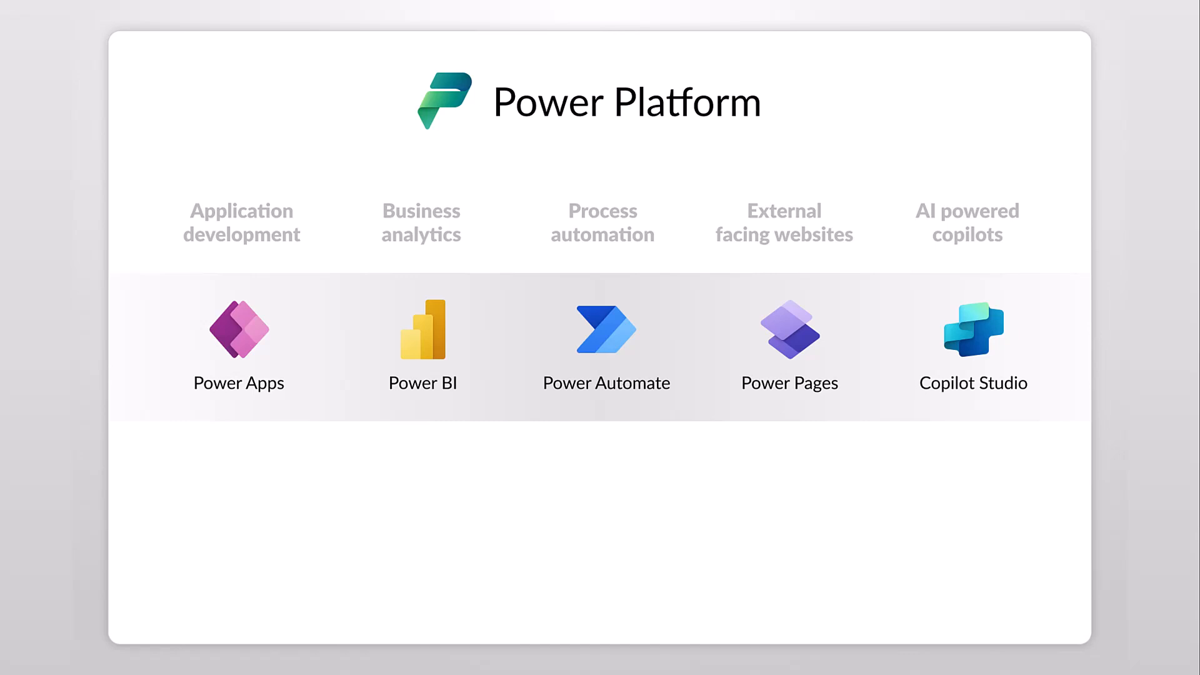
Highlight Power BI and Power Automate on the overview slide, then switch to the Power Platform website
left_click(423, 345)
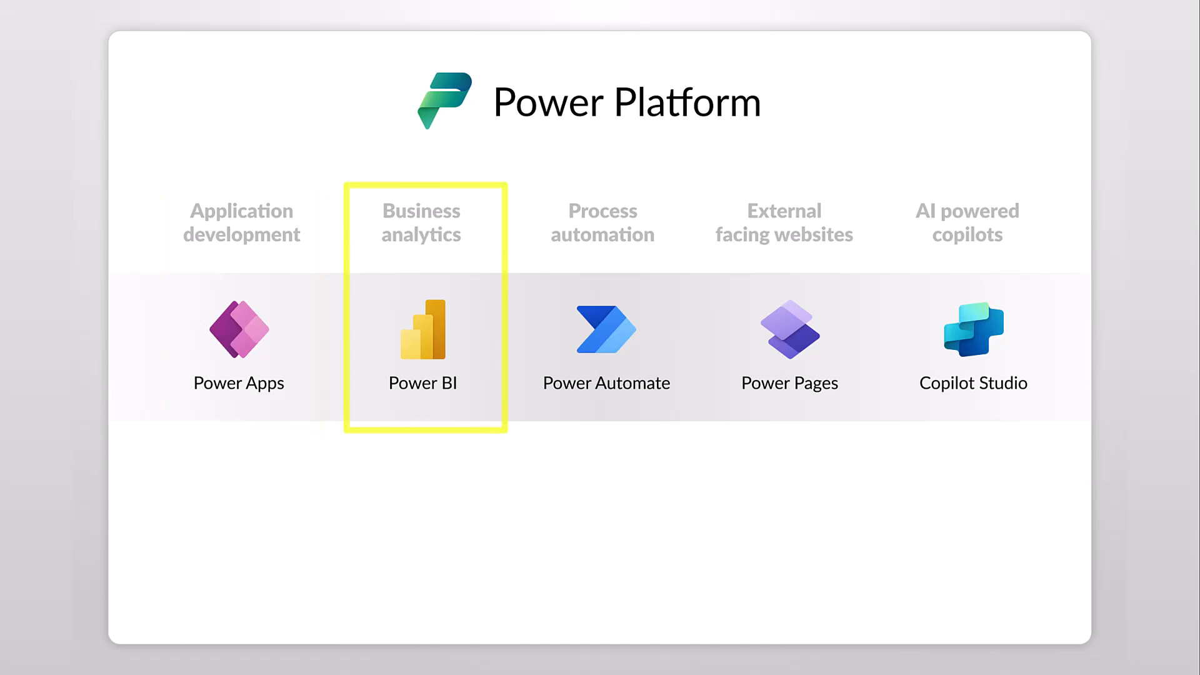
left_click(601, 345)
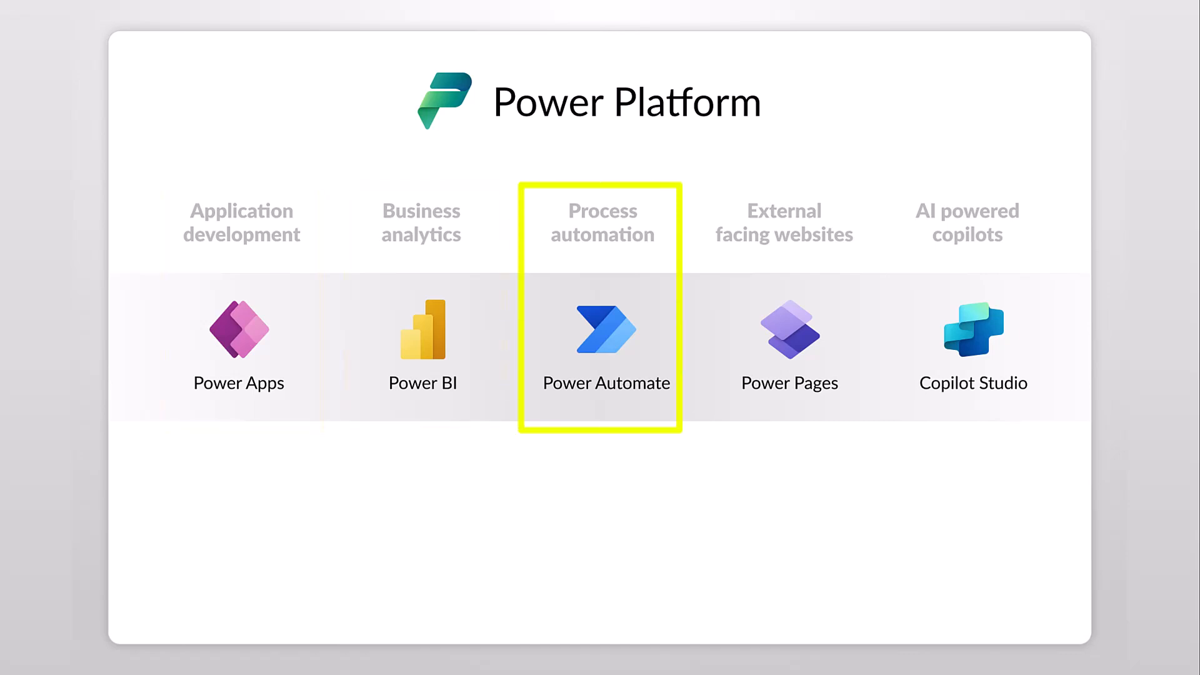
left_click(788, 345)
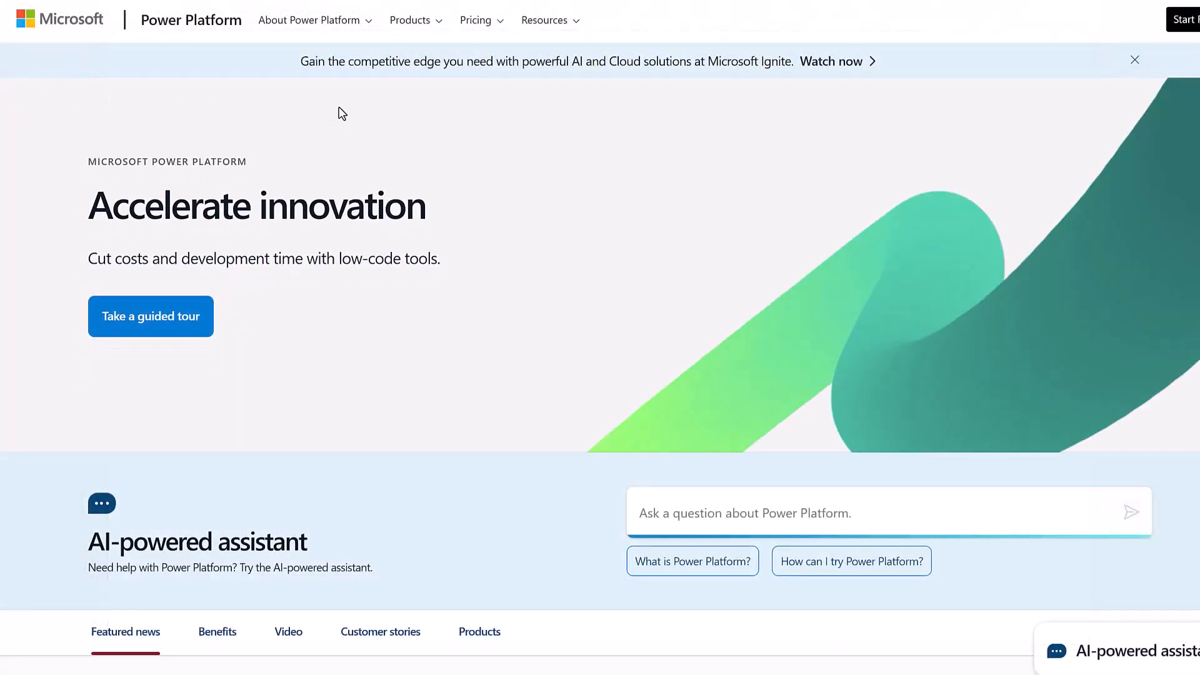
Choose Power Apps from the Products menu to show the Training Management Hub demo
left_click(411, 20)
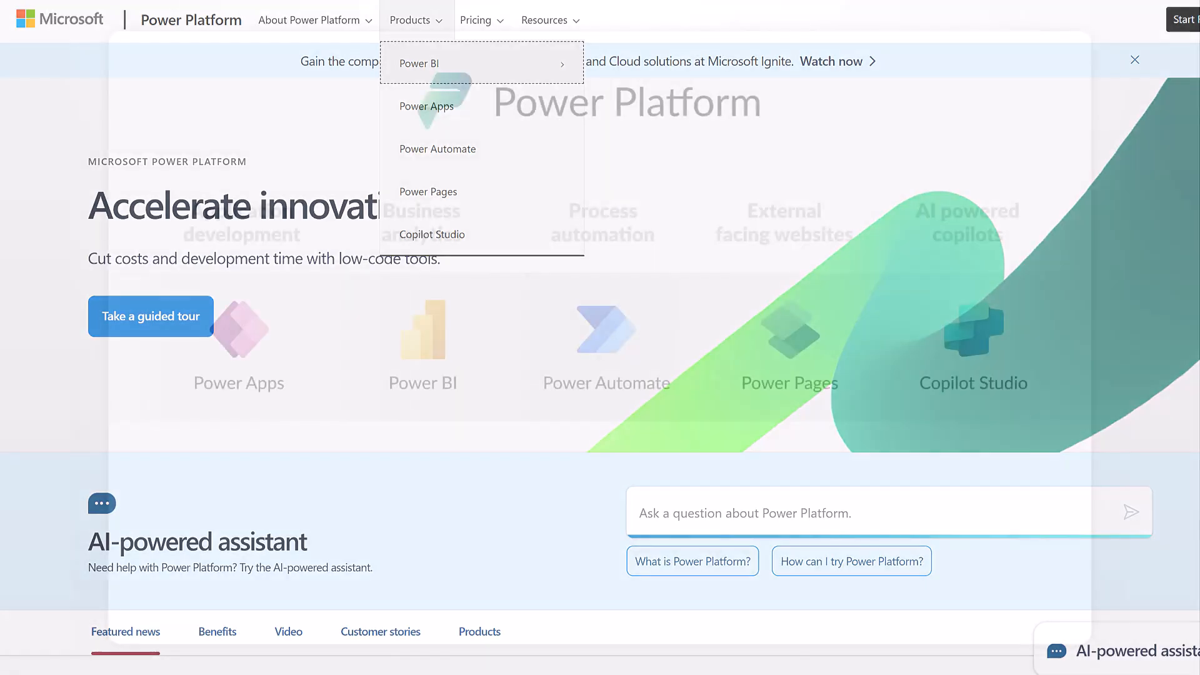
left_click(426, 105)
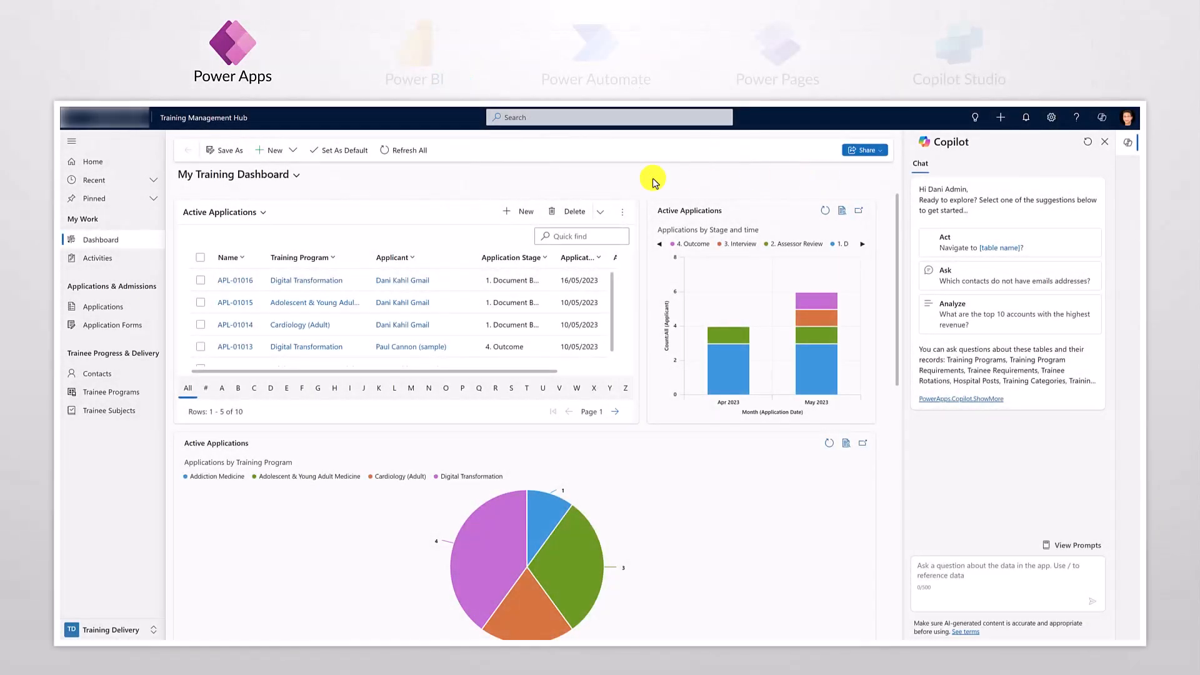
mouse_move(377, 177)
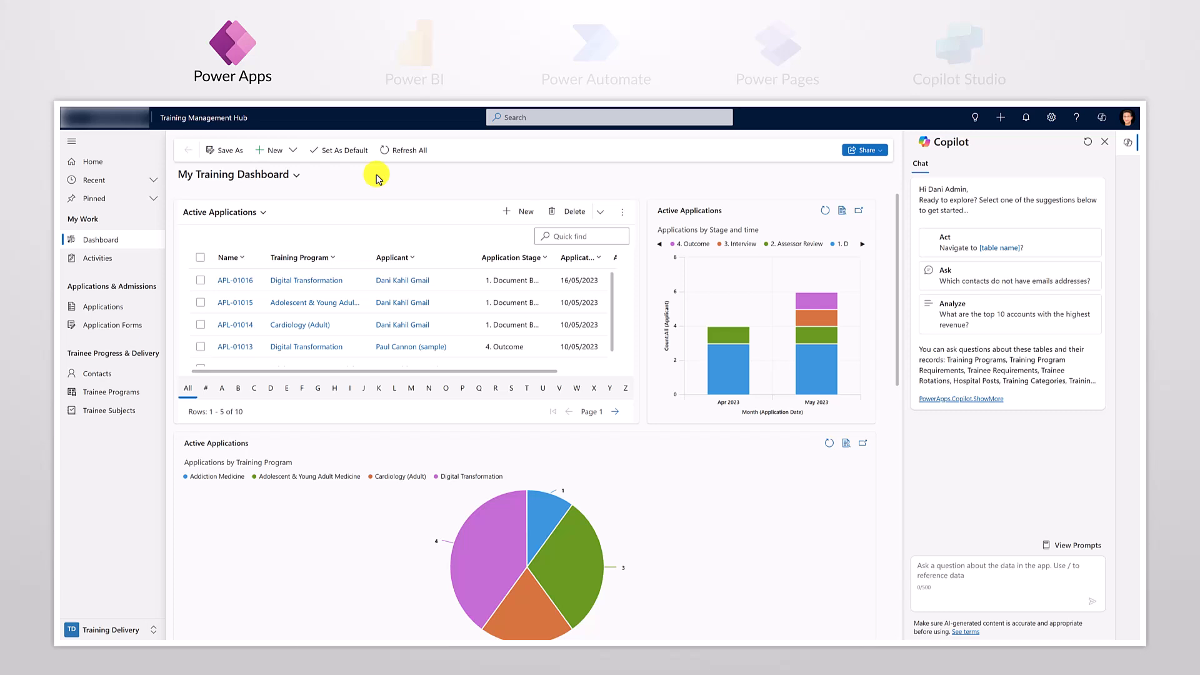
mouse_move(222, 126)
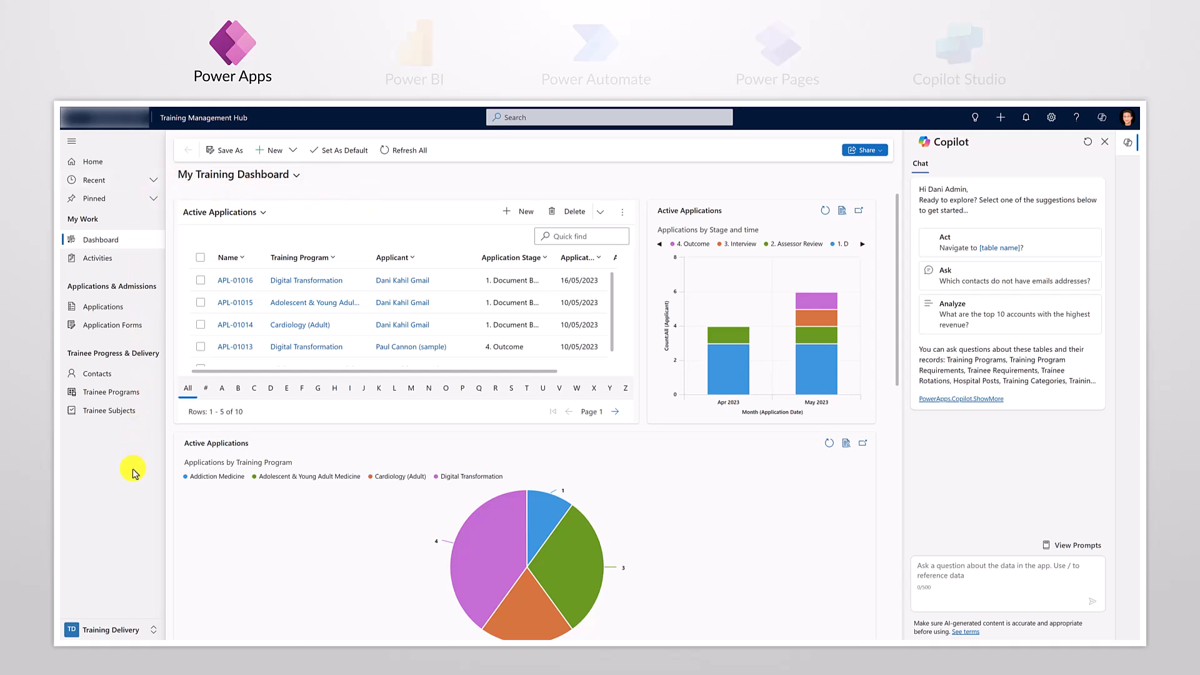
mouse_move(134, 384)
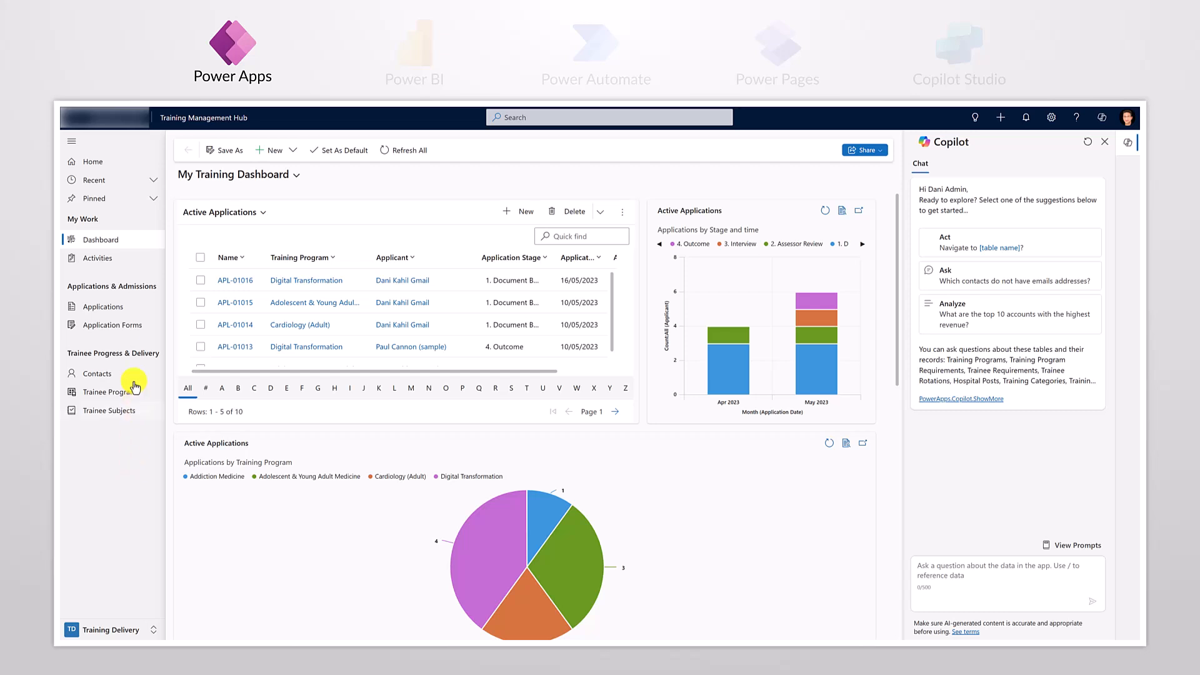
Go to Applications under Applications & Admissions in the left navigation
left_click(100, 306)
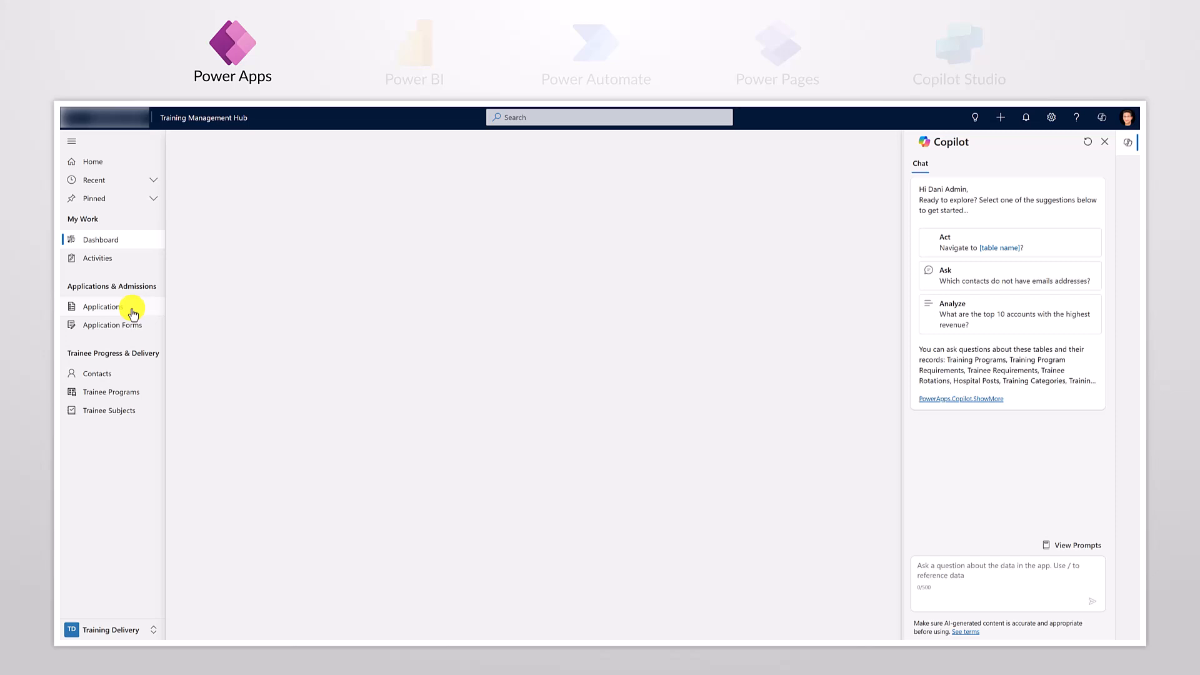
Show the Active Applications view listing ten applications, leading into the Corporate Spend report
left_click(100, 306)
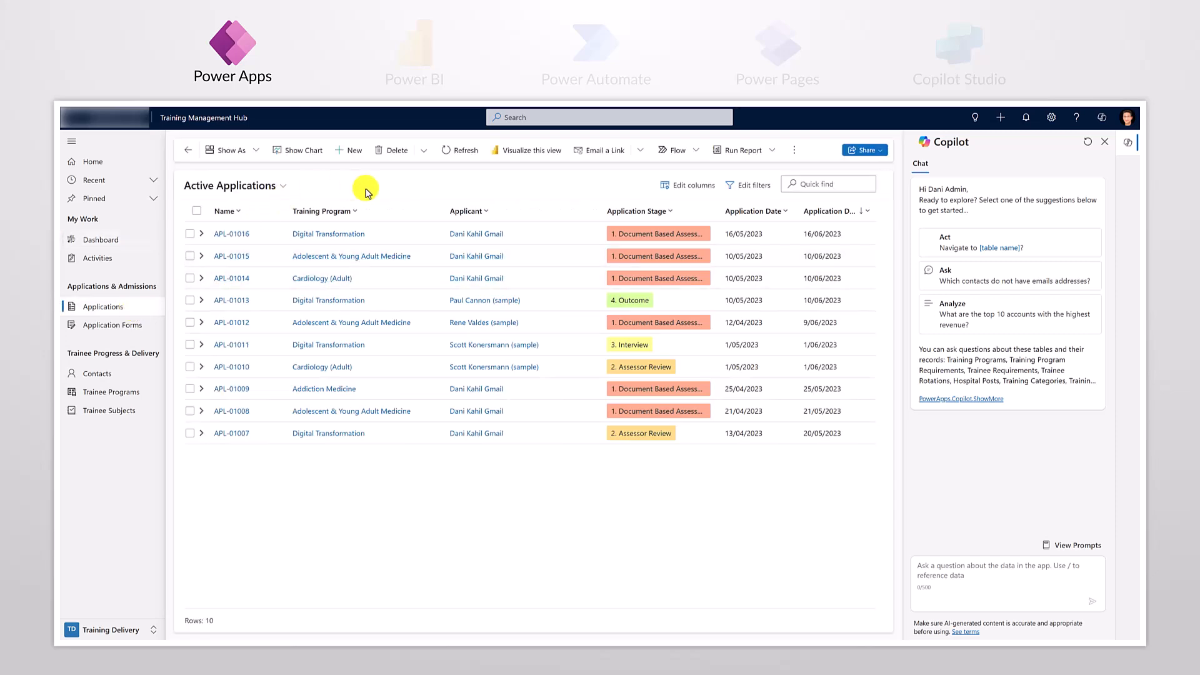
mouse_move(558, 497)
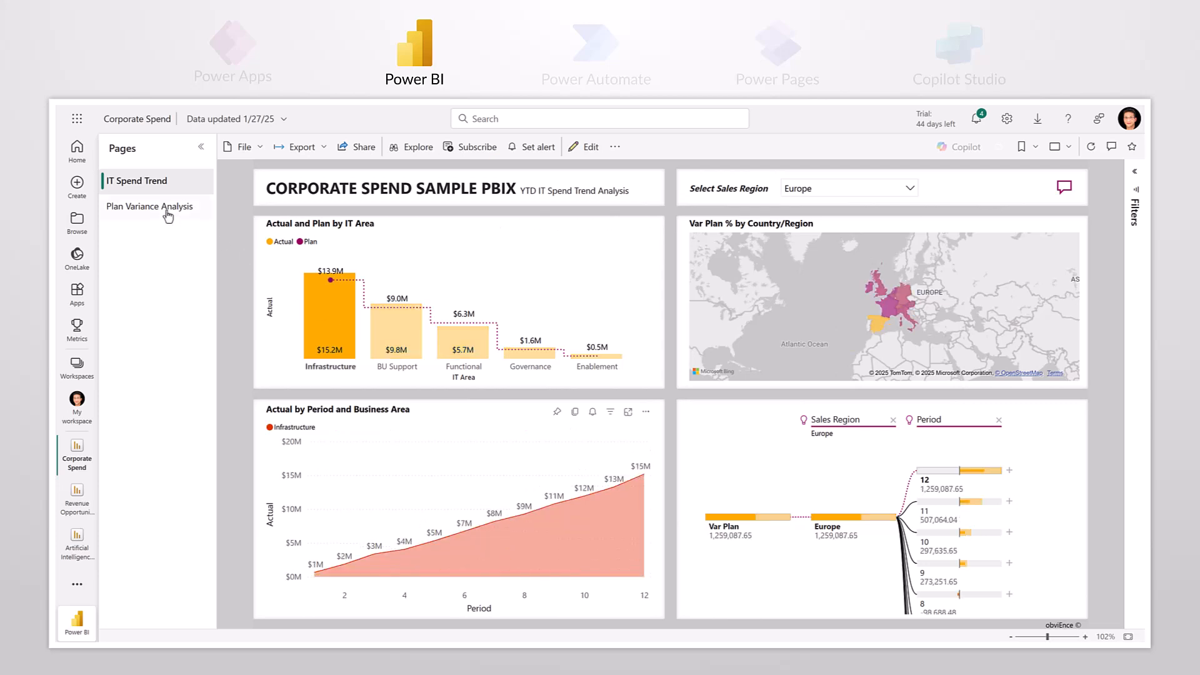
Advance from the Corporate Spend report to the slide linking Dataverse, SAP, SQL Server and Excel
left_click(149, 207)
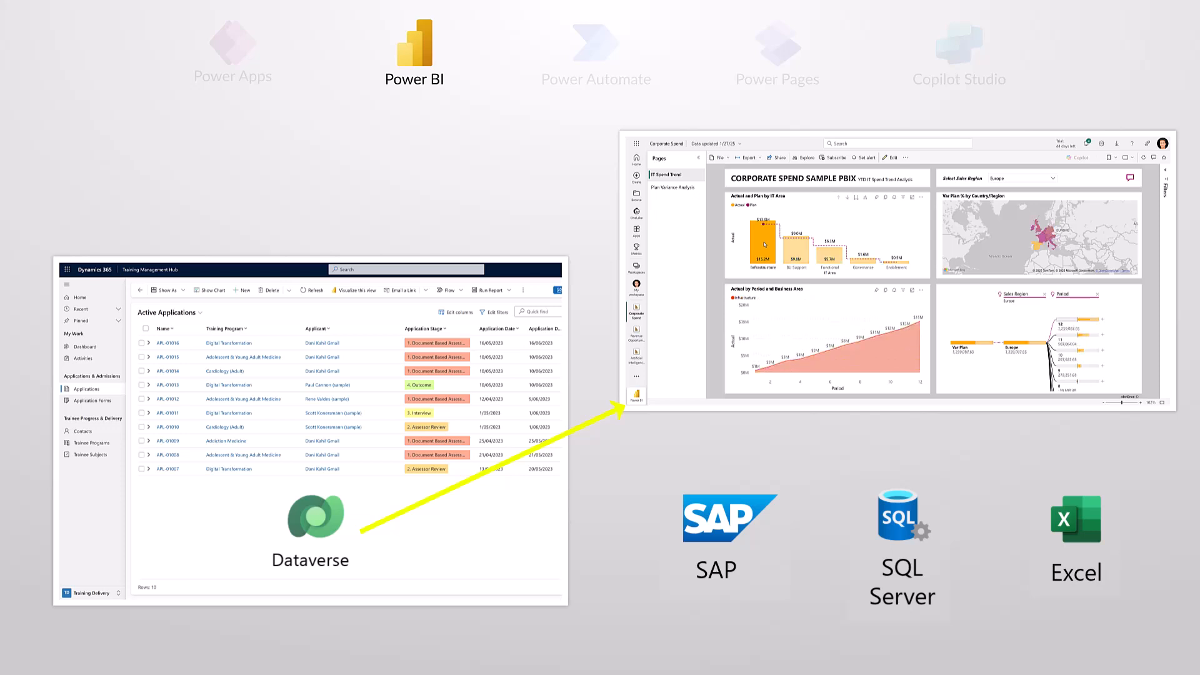
Go back to the overview slide showing all five Power Platform products
left_click(672, 187)
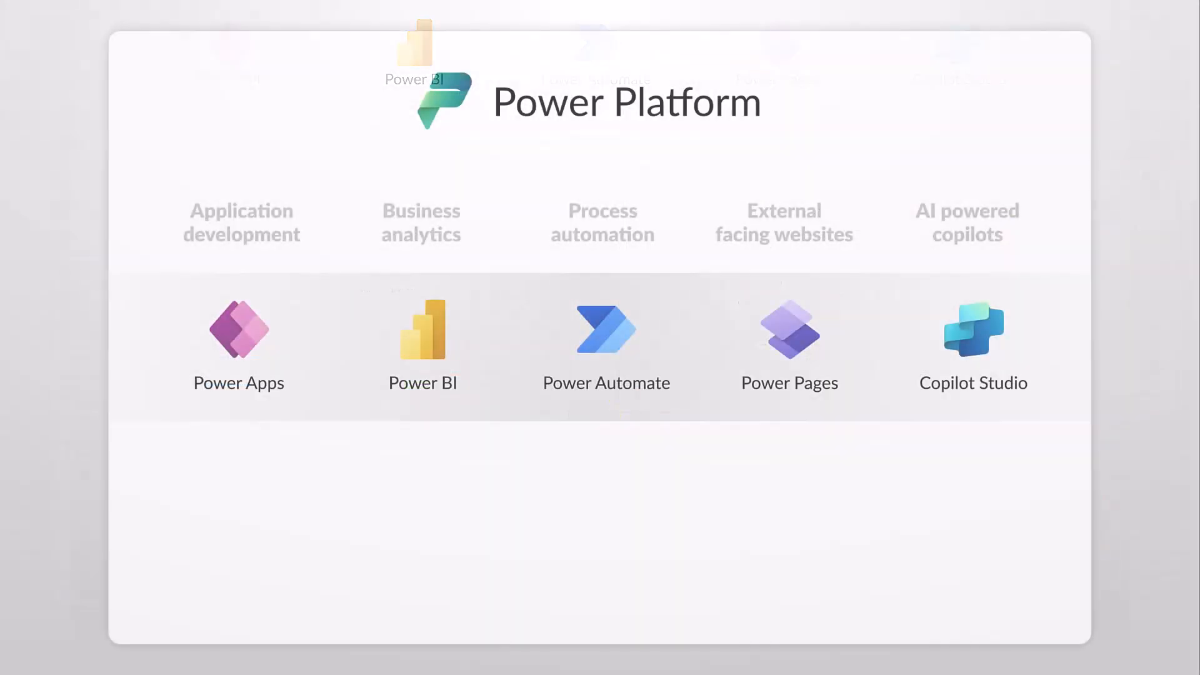
left_click(604, 340)
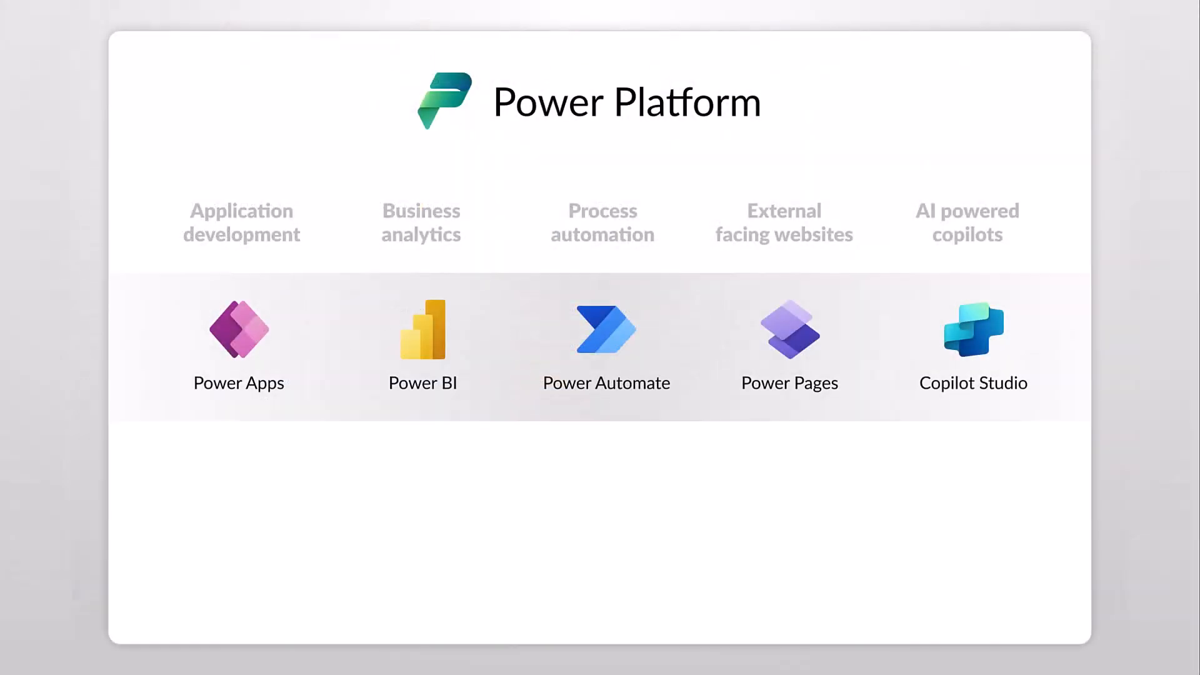
left_click(788, 332)
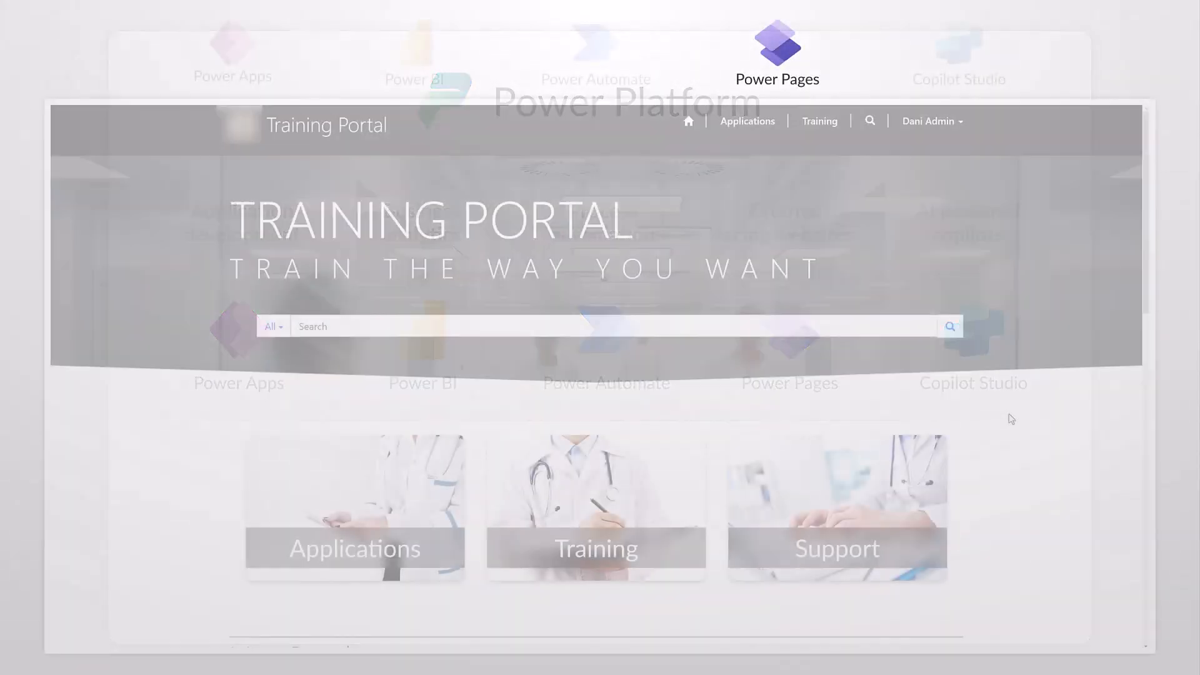
scroll("down", 3)
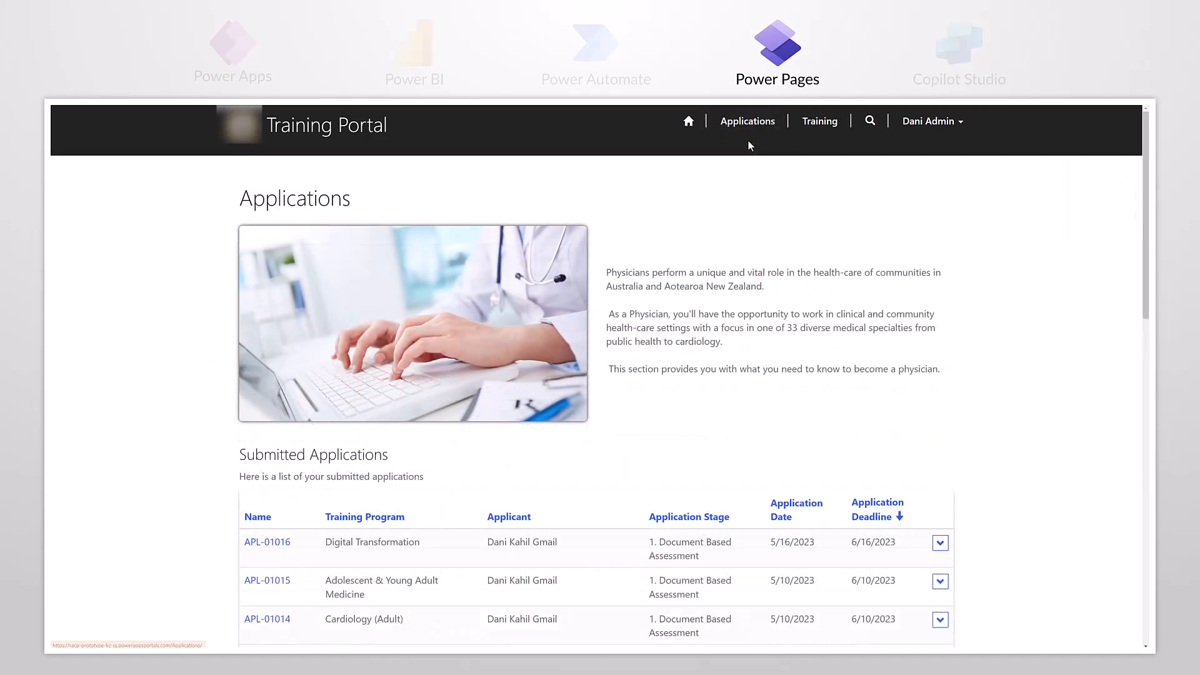
scroll("down", 3)
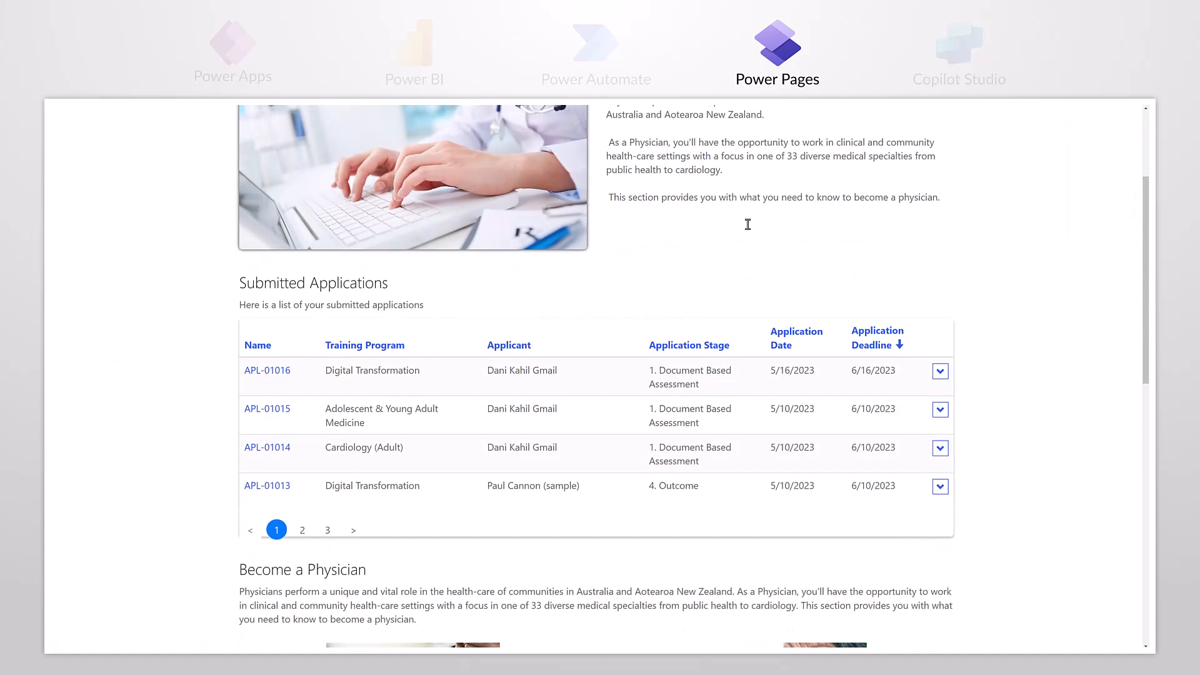
scroll("down", 3)
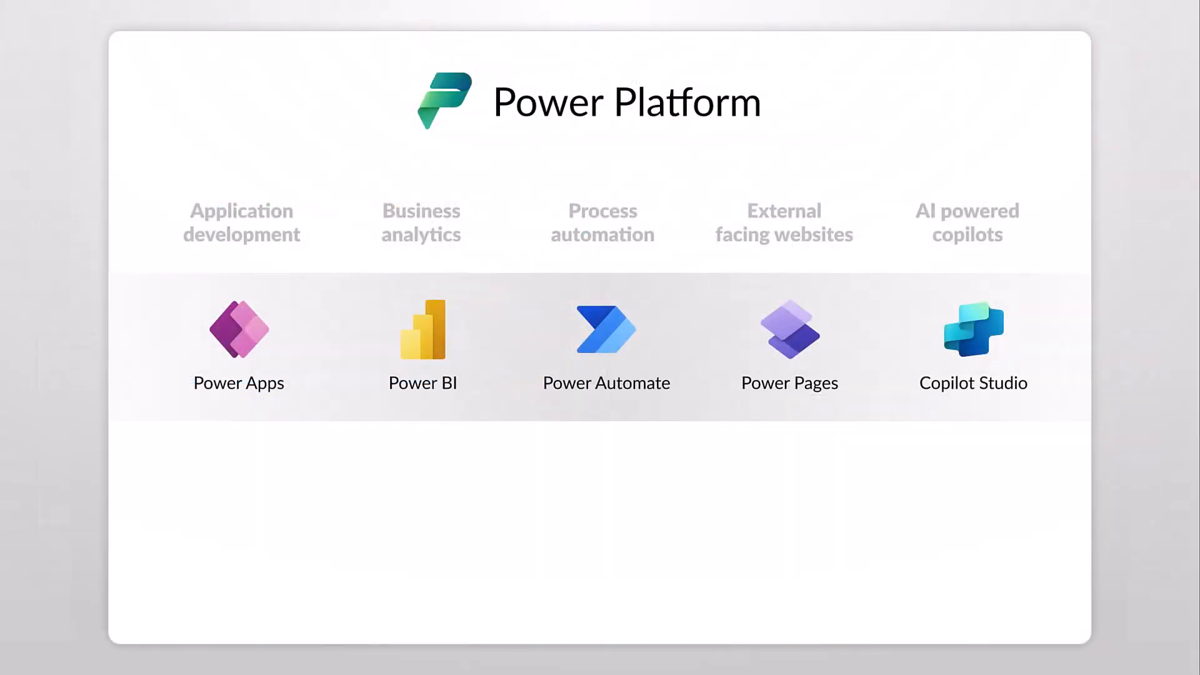
Highlight Copilot Studio and scroll the Website Q&A Copilot overview down to Knowledge and Actions
left_click(972, 345)
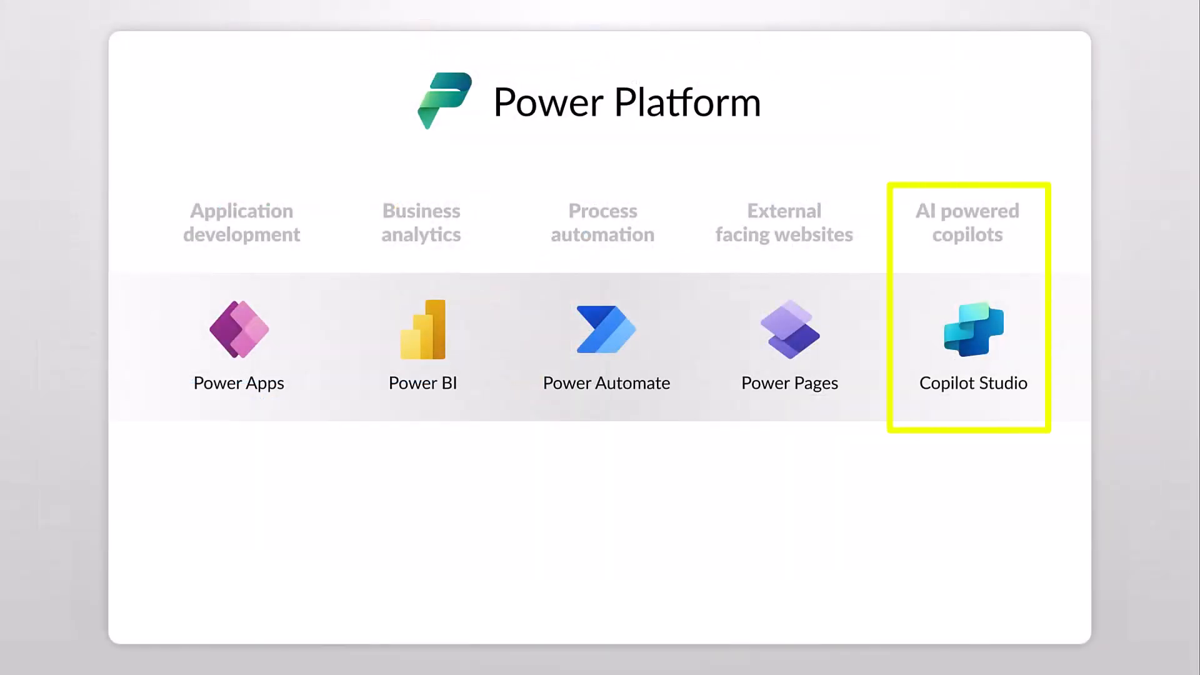
left_click(972, 335)
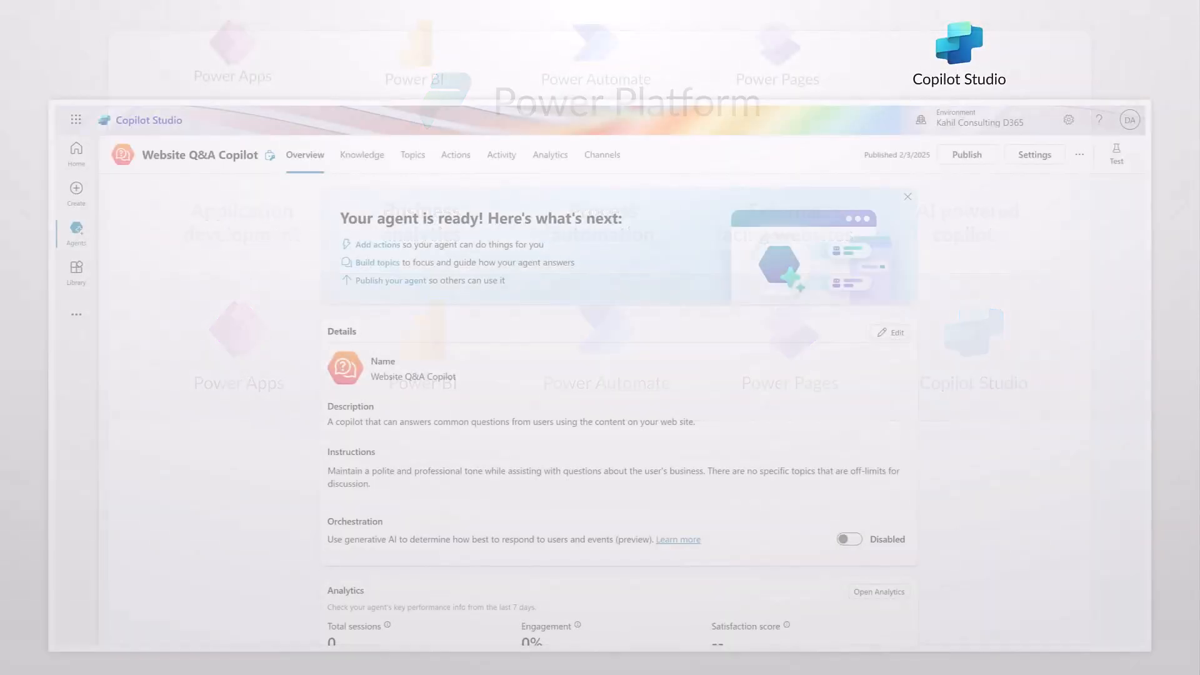
scroll("down", 3)
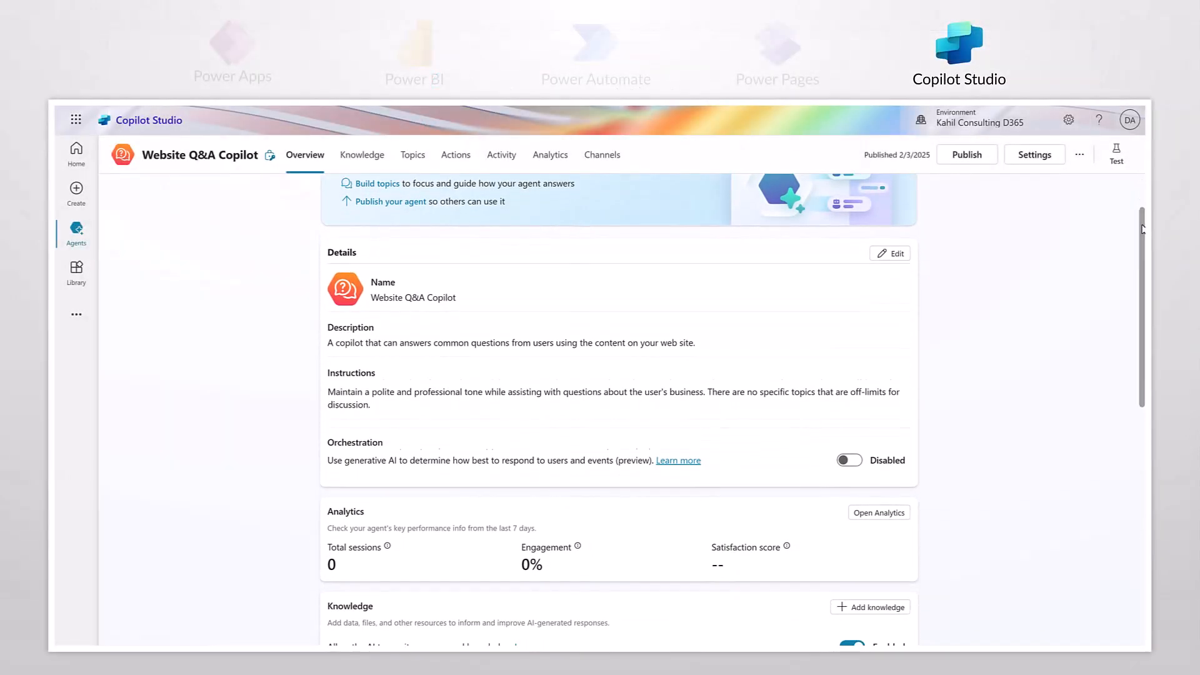
scroll("down", 3)
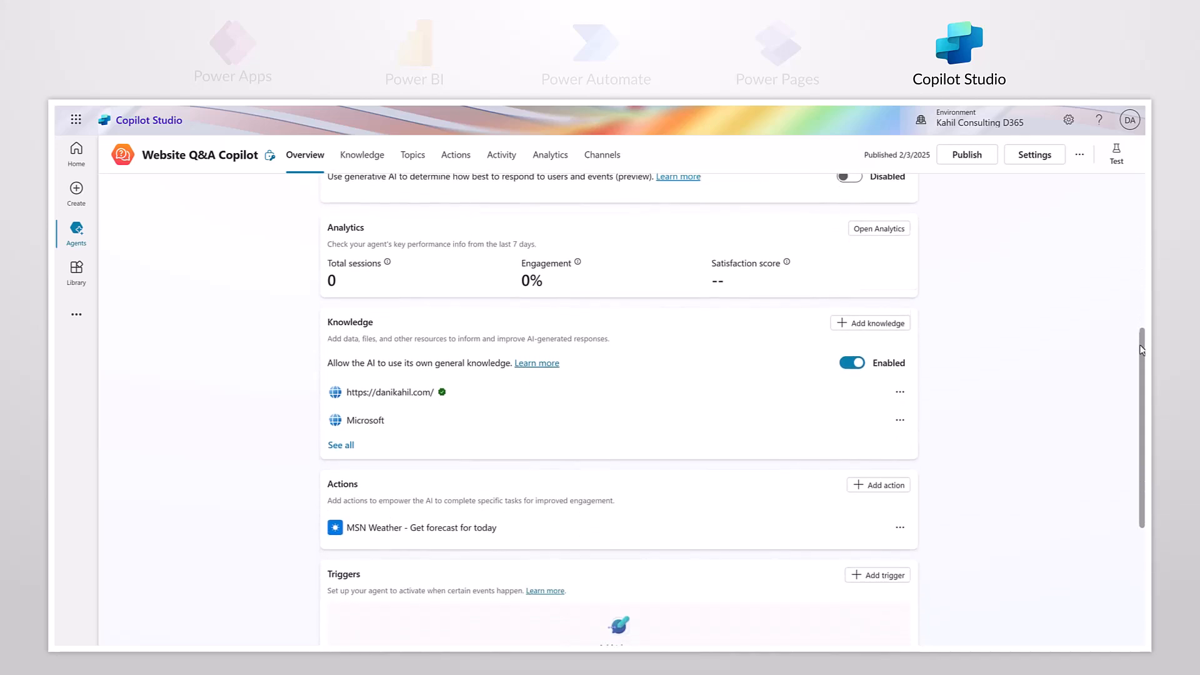
scroll("down", 3)
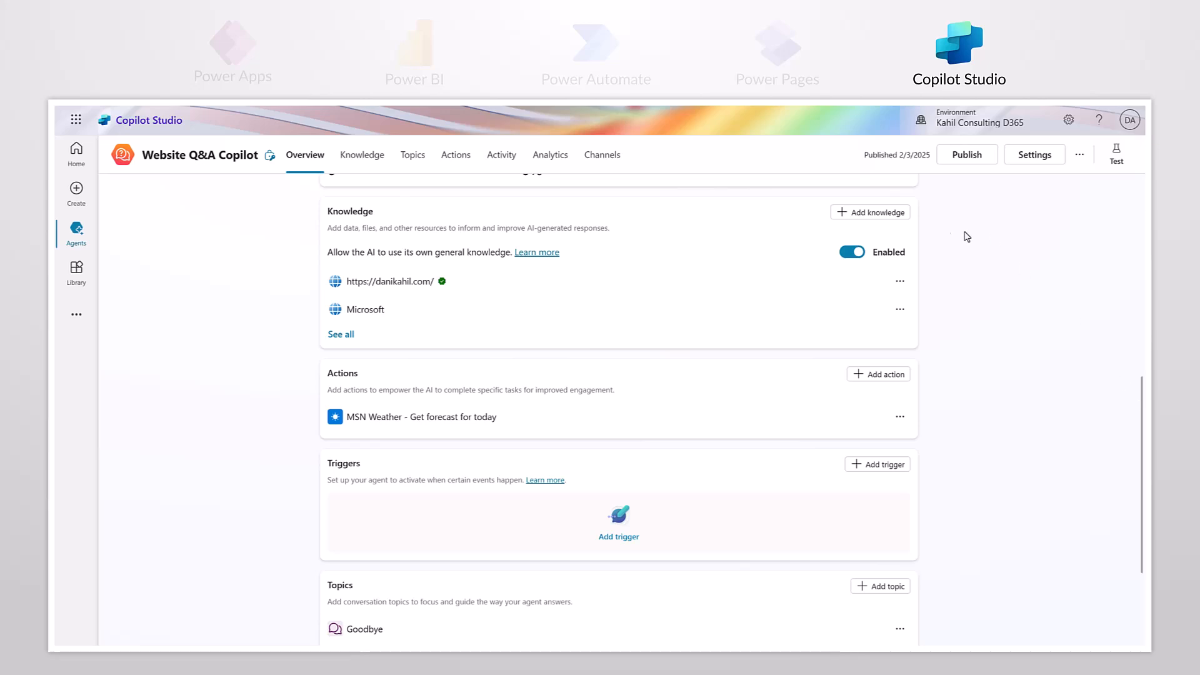
Start adding a public website as knowledge, then close the dialog and leave without saving
left_click(869, 213)
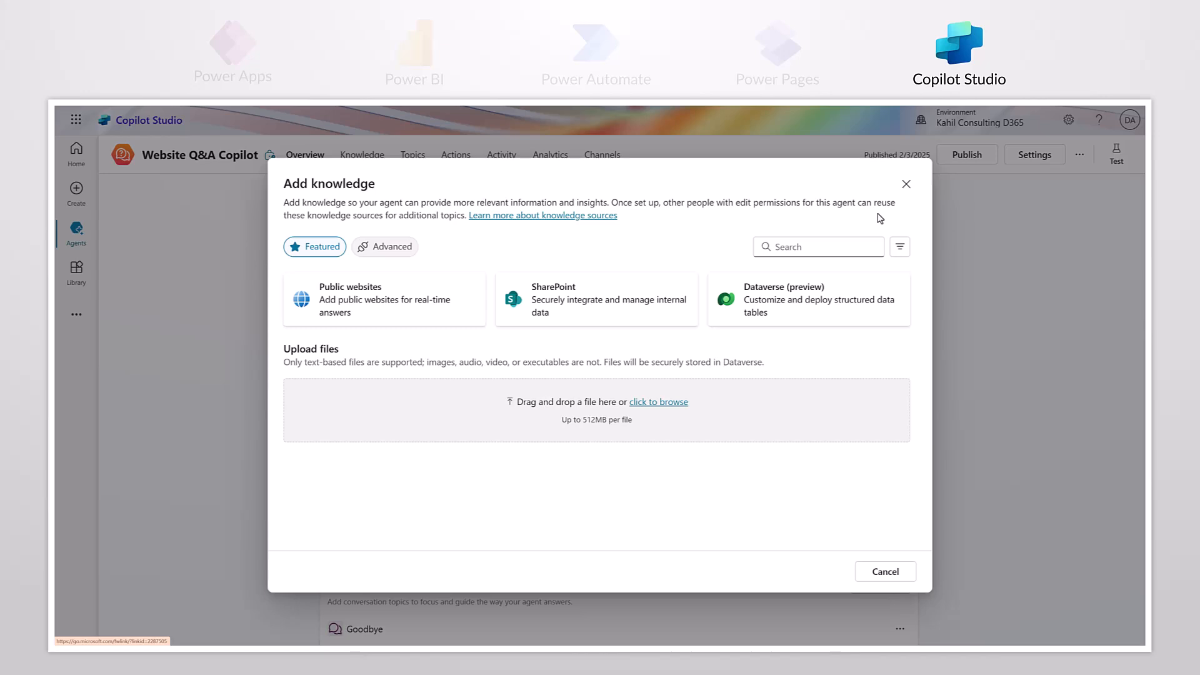
left_click(383, 298)
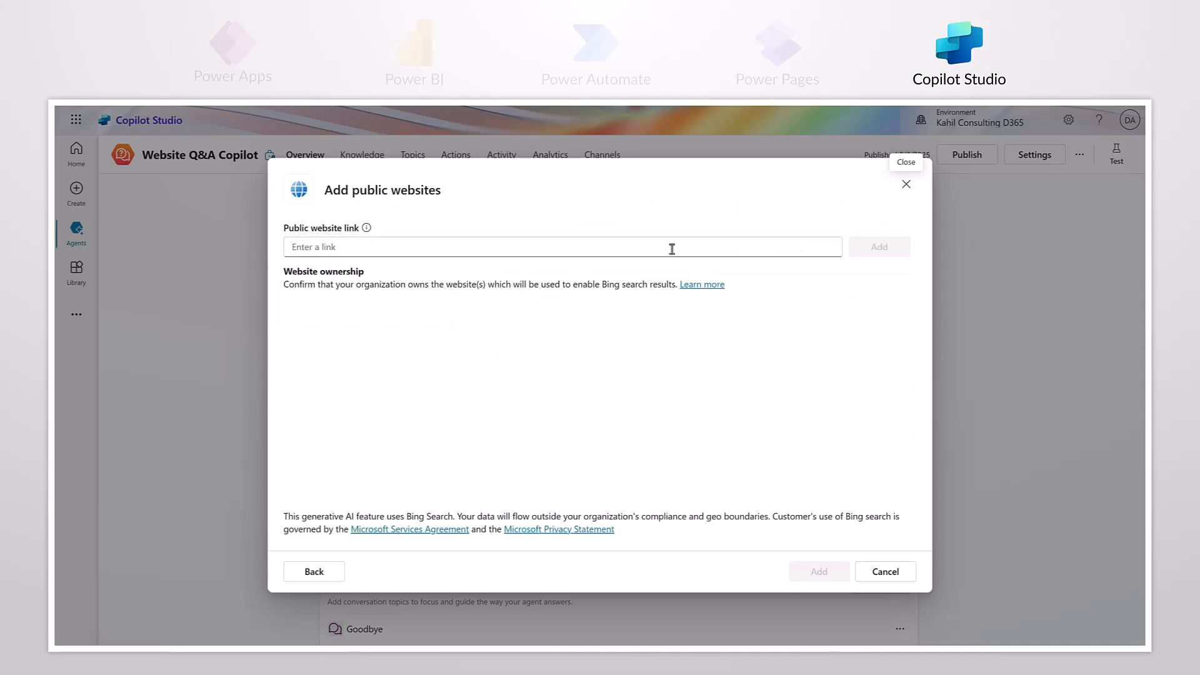
left_click(905, 184)
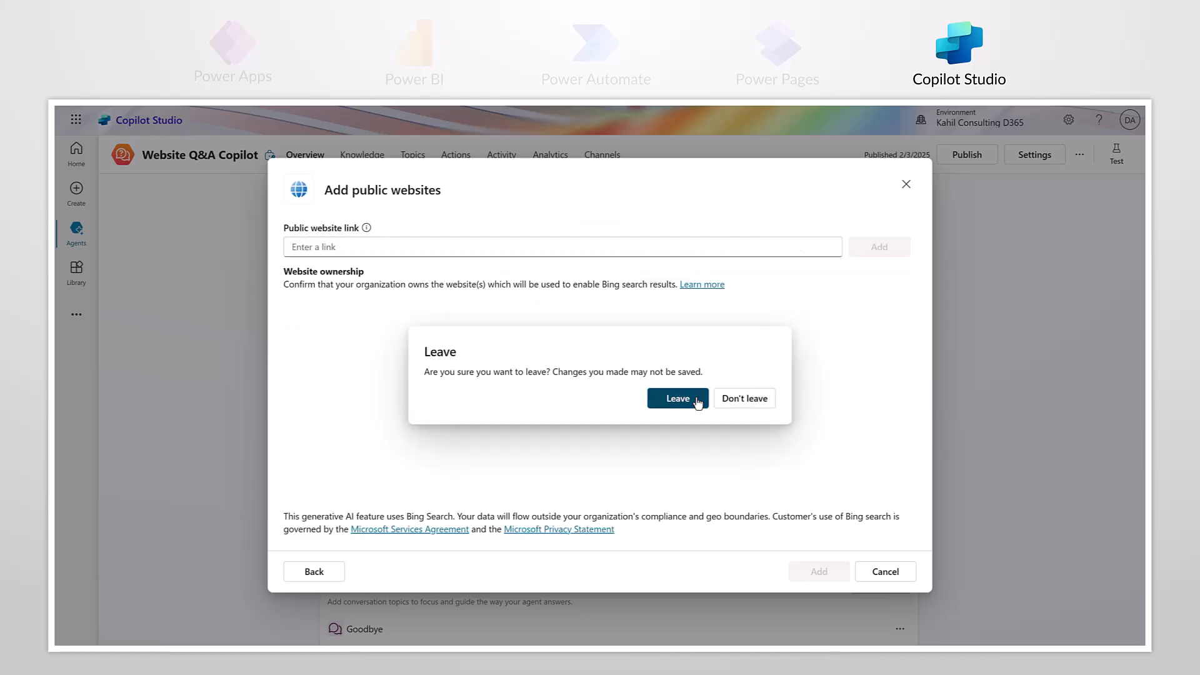
left_click(676, 398)
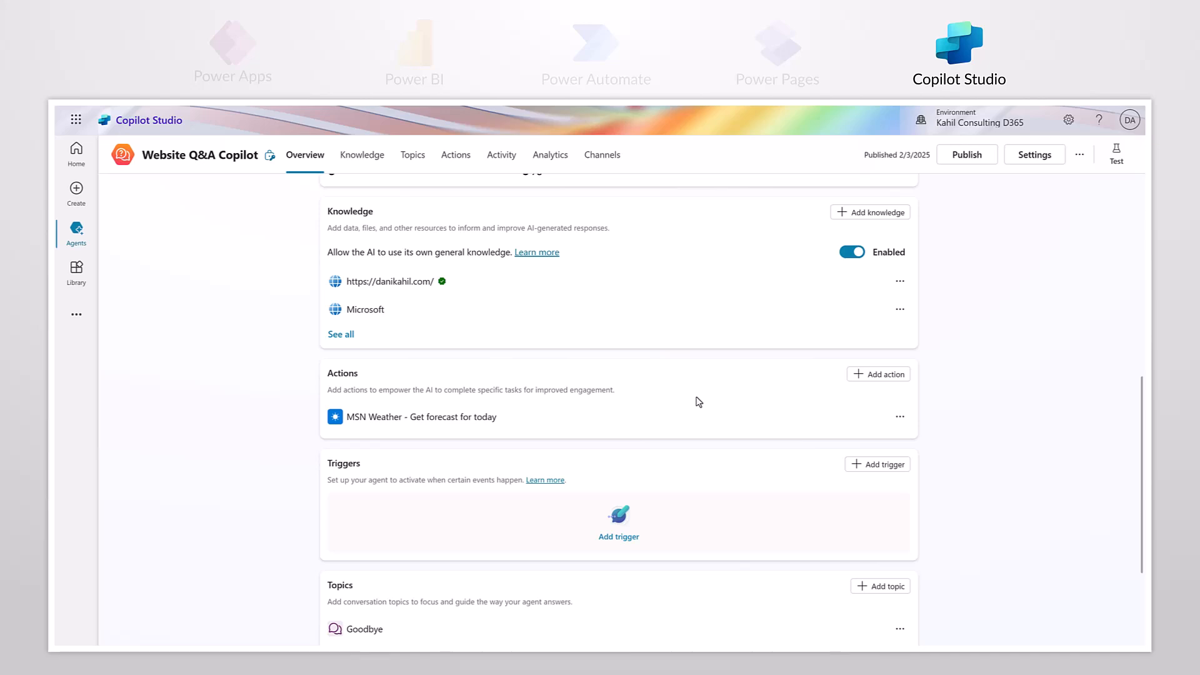
mouse_move(463, 334)
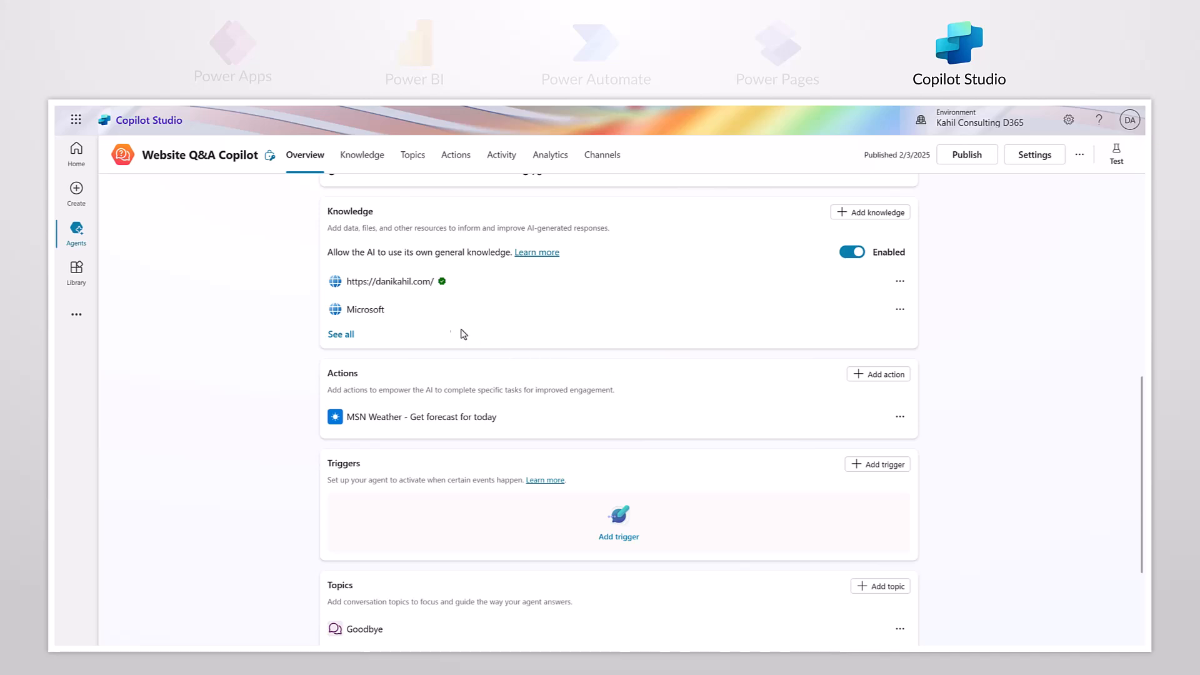
mouse_move(390, 282)
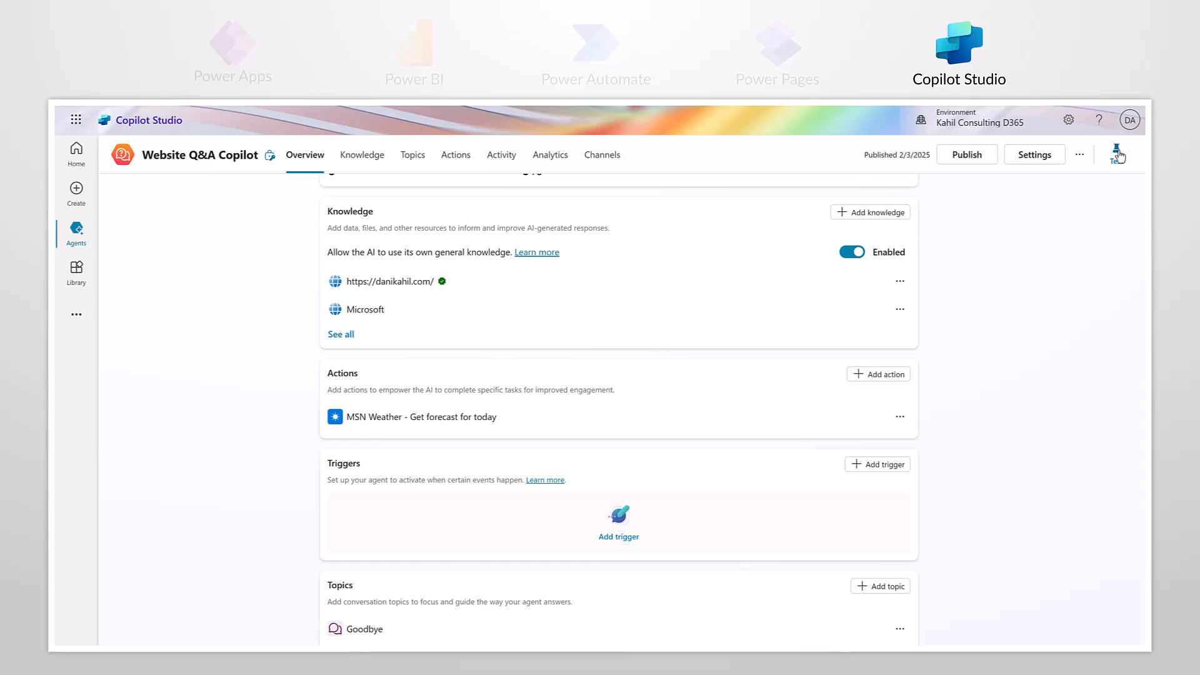
Ask the test chat 'What are the diagrams available on Dani Kahil's website?', then publish the agent
left_click(1116, 154)
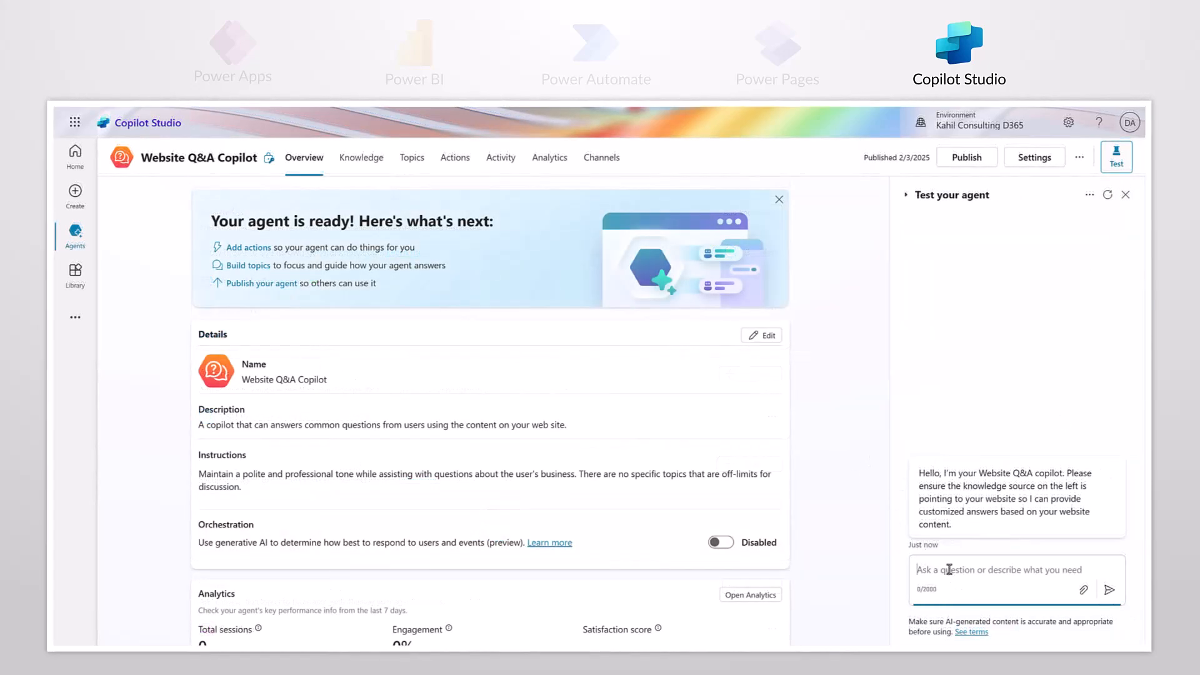
type("What are the diagrams available on Dani Kahil's website?")
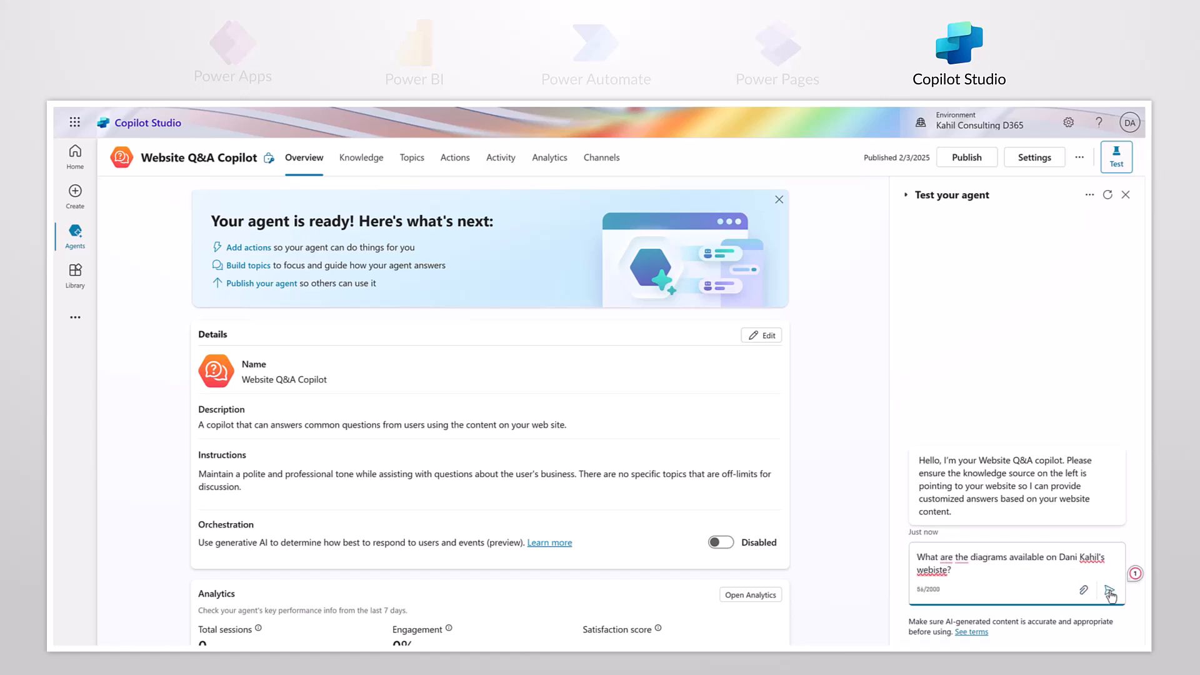
left_click(1108, 589)
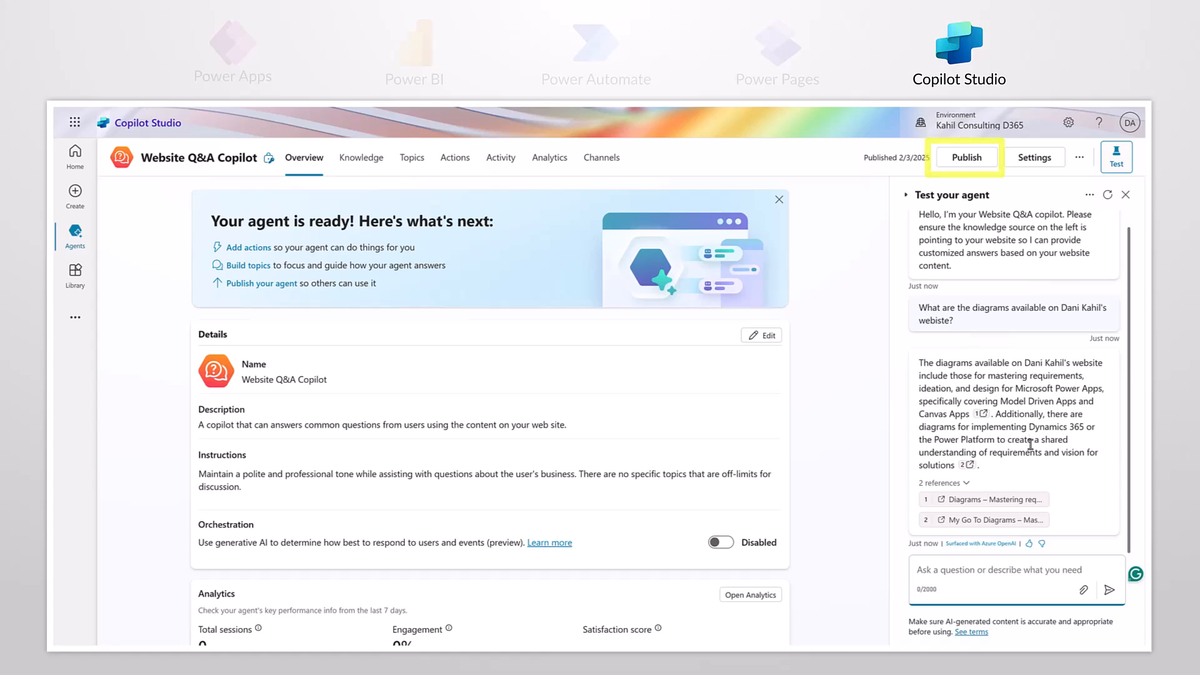
left_click(601, 158)
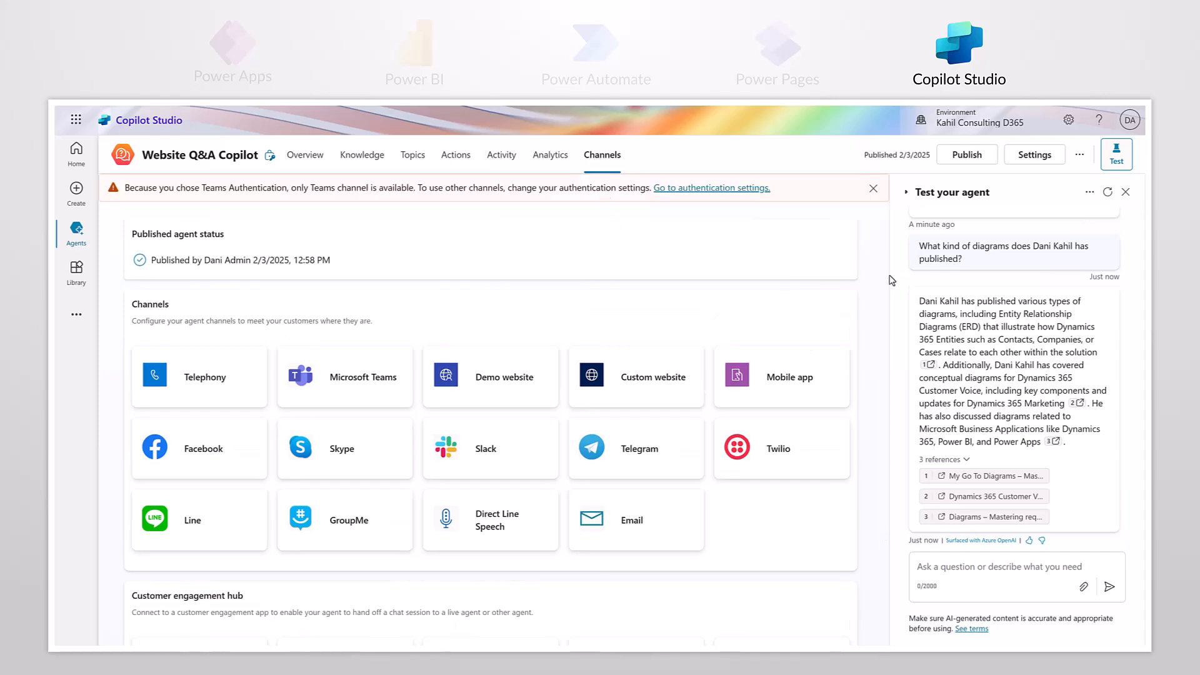
scroll("down", 3)
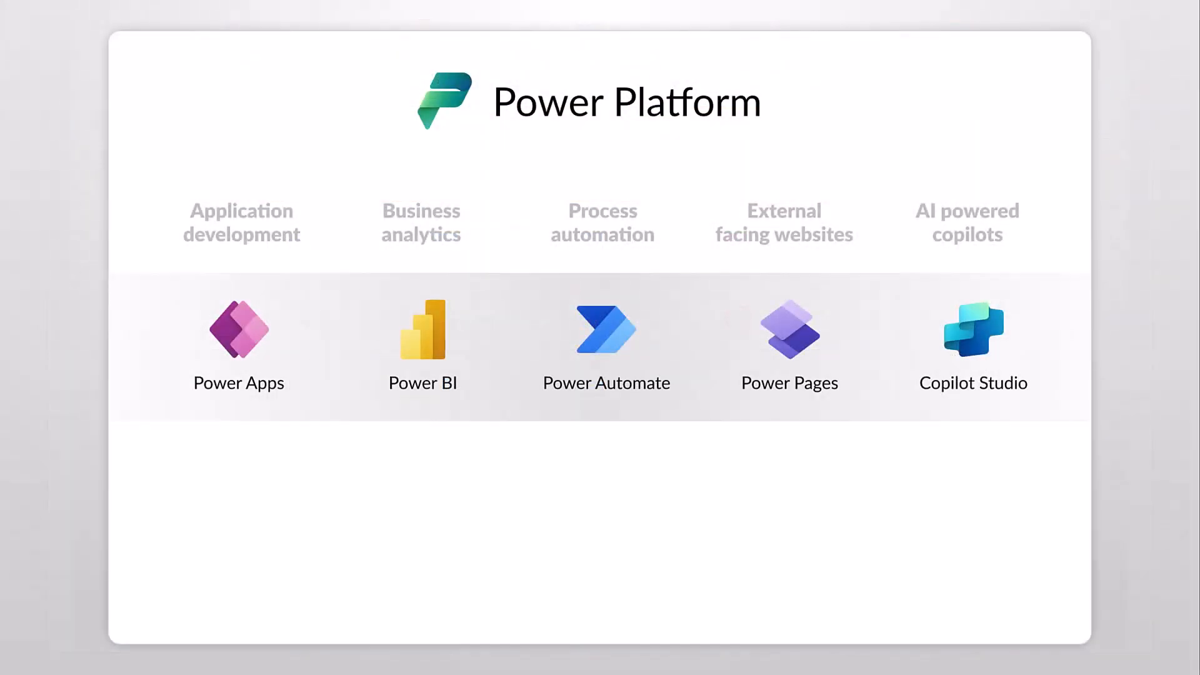
Search the Add an action pane for 'Sharepoint' in the new Power Automate flow
left_click(605, 330)
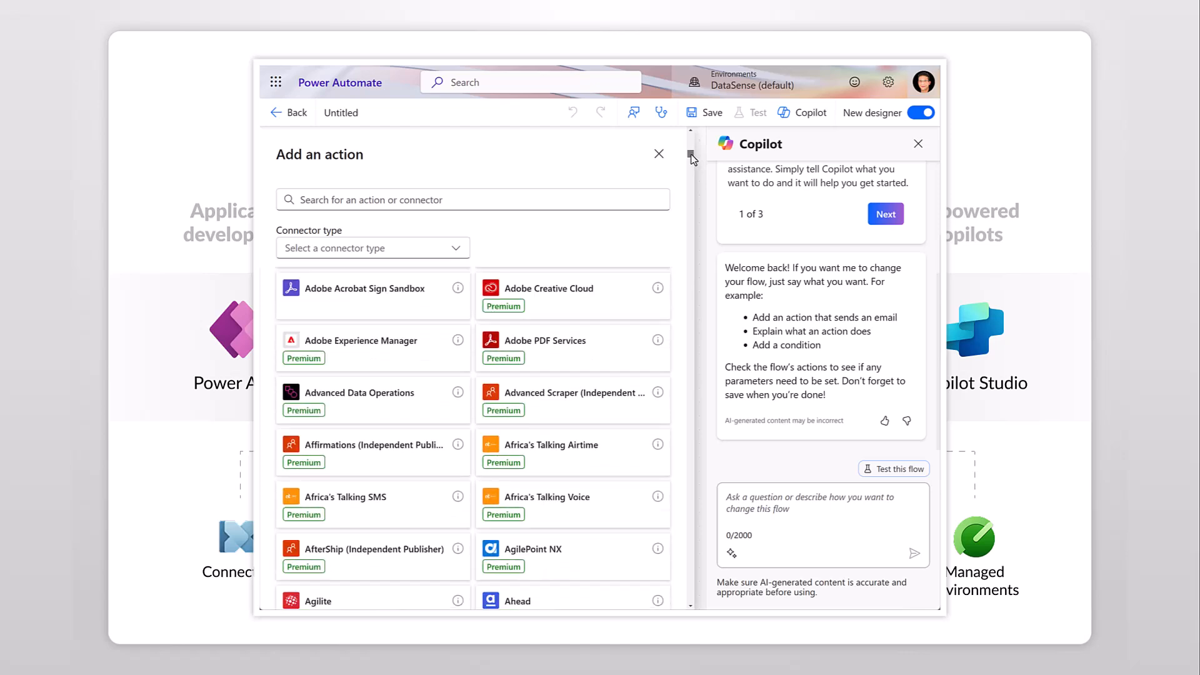
left_click(472, 201)
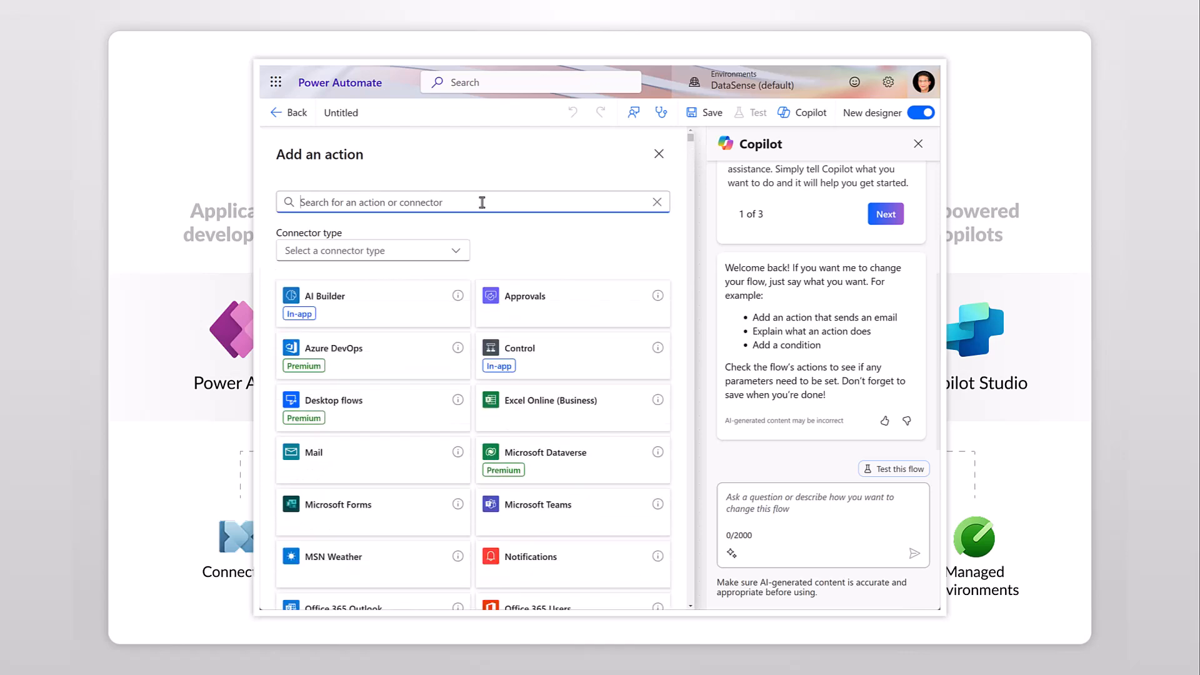
type("Sharepoint")
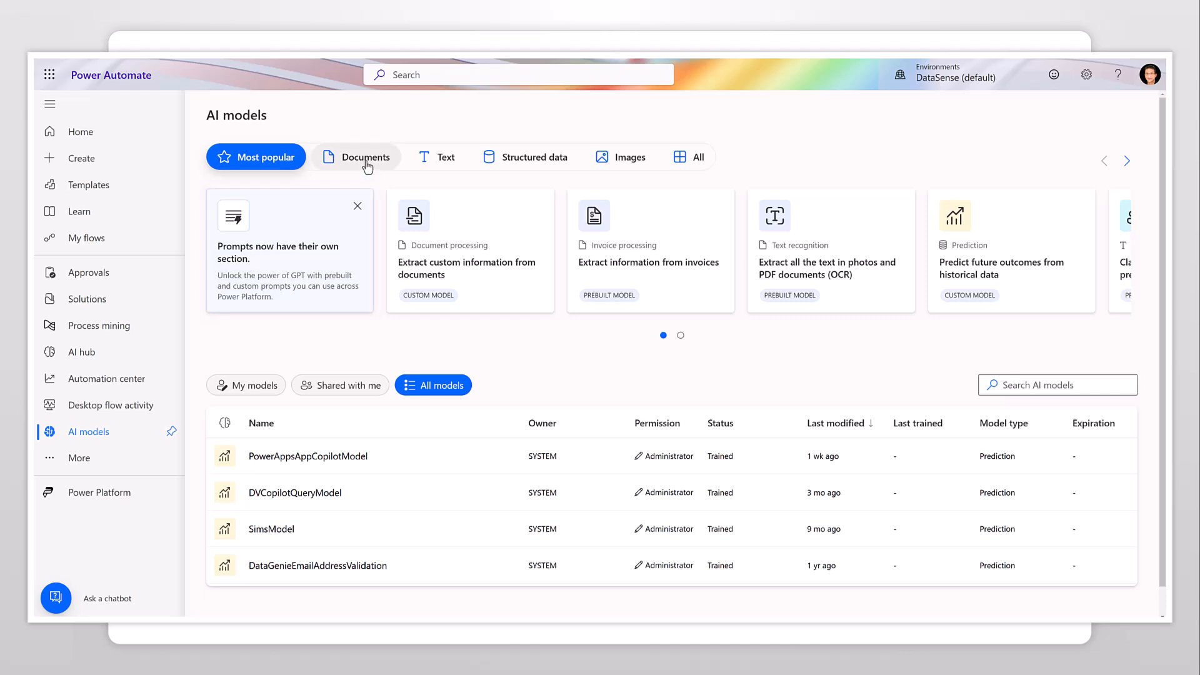
Filter the AI models to Documents, then back to All, and browse the full model cards
left_click(365, 157)
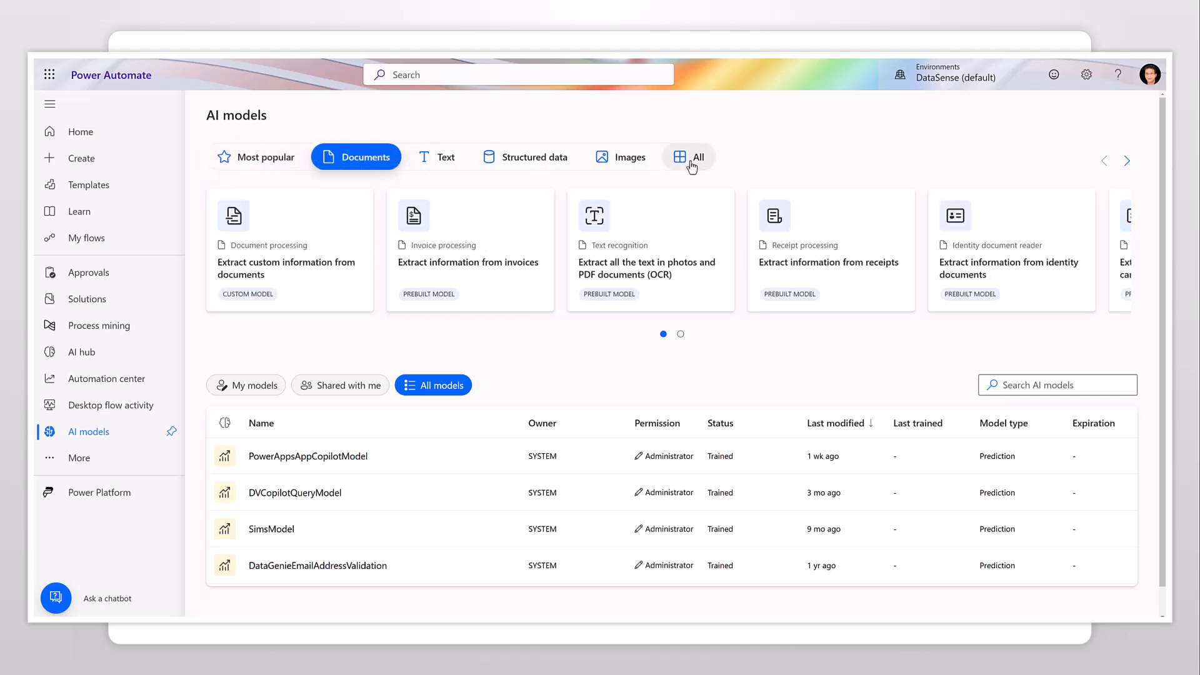
left_click(687, 158)
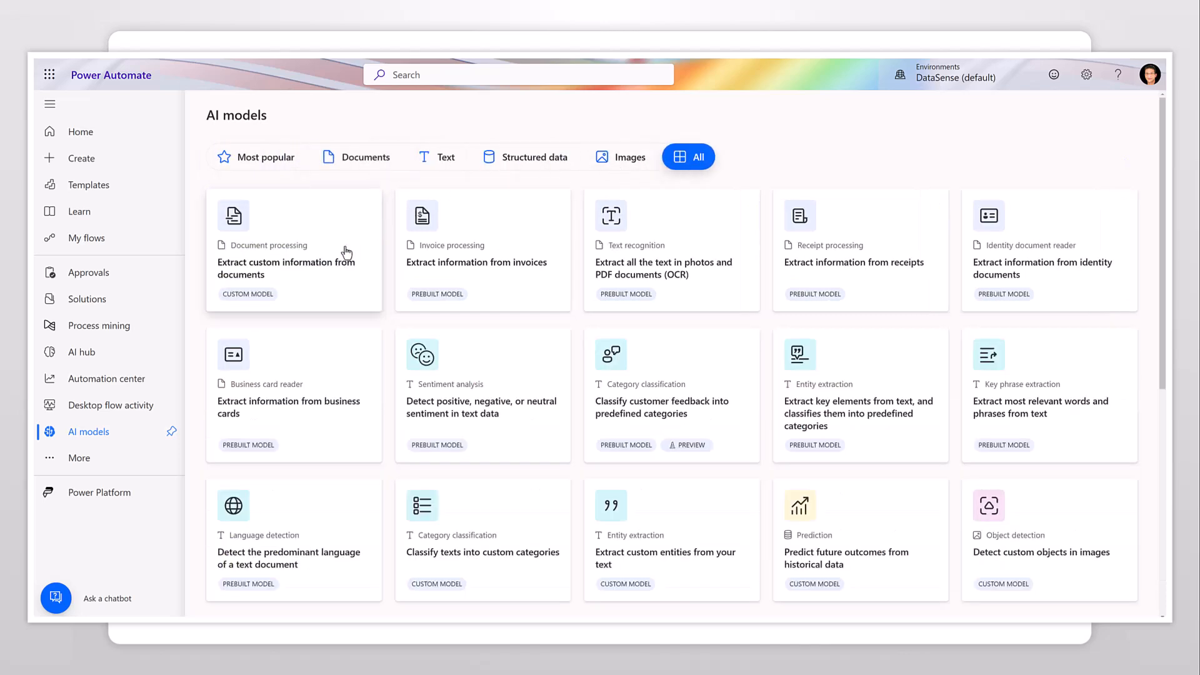
scroll("down", 3)
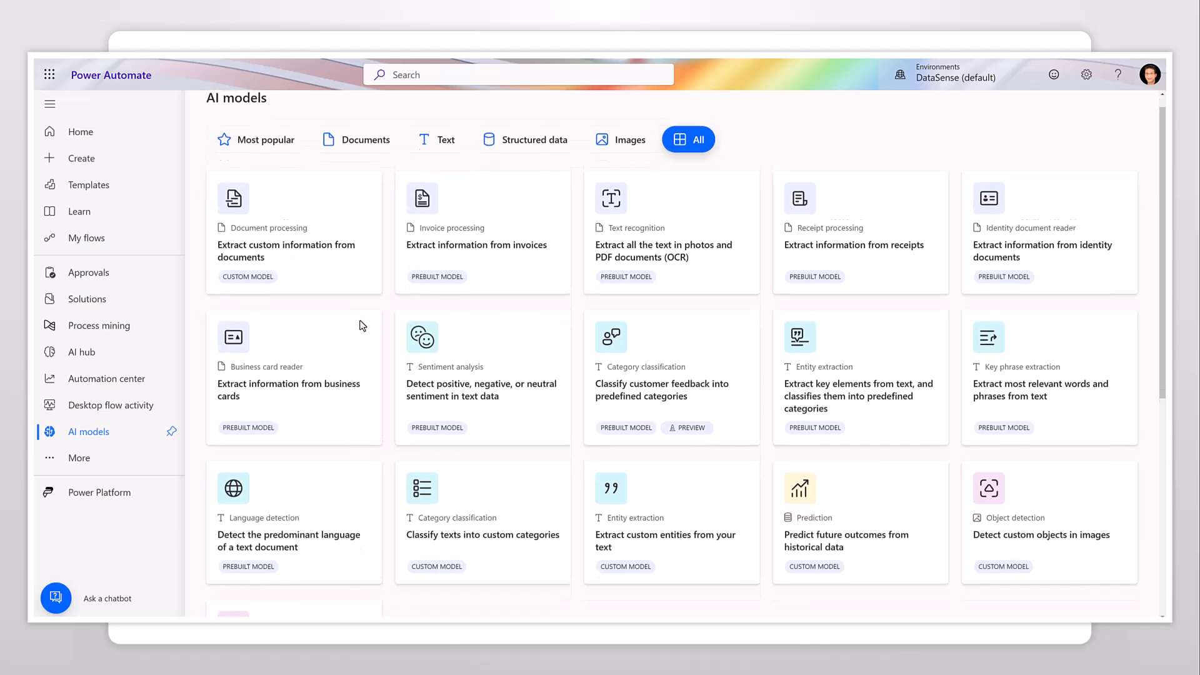
scroll("down", 3)
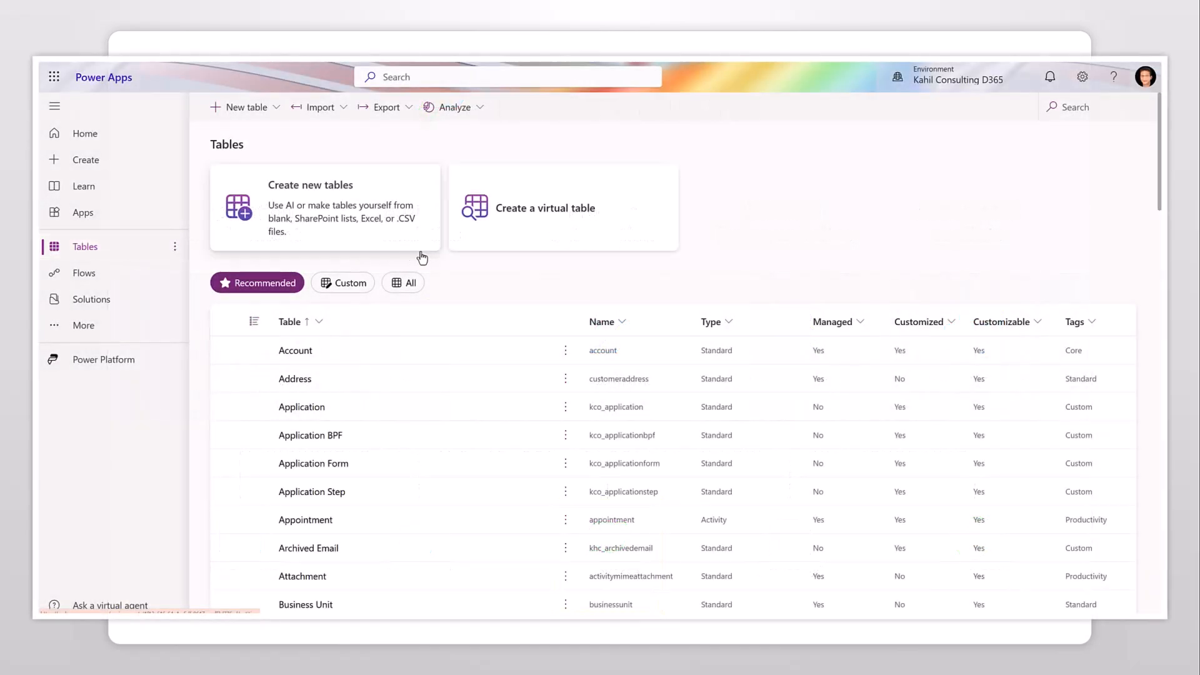
Open the Account table, view its Forms list and the Account Quick Create form
left_click(295, 307)
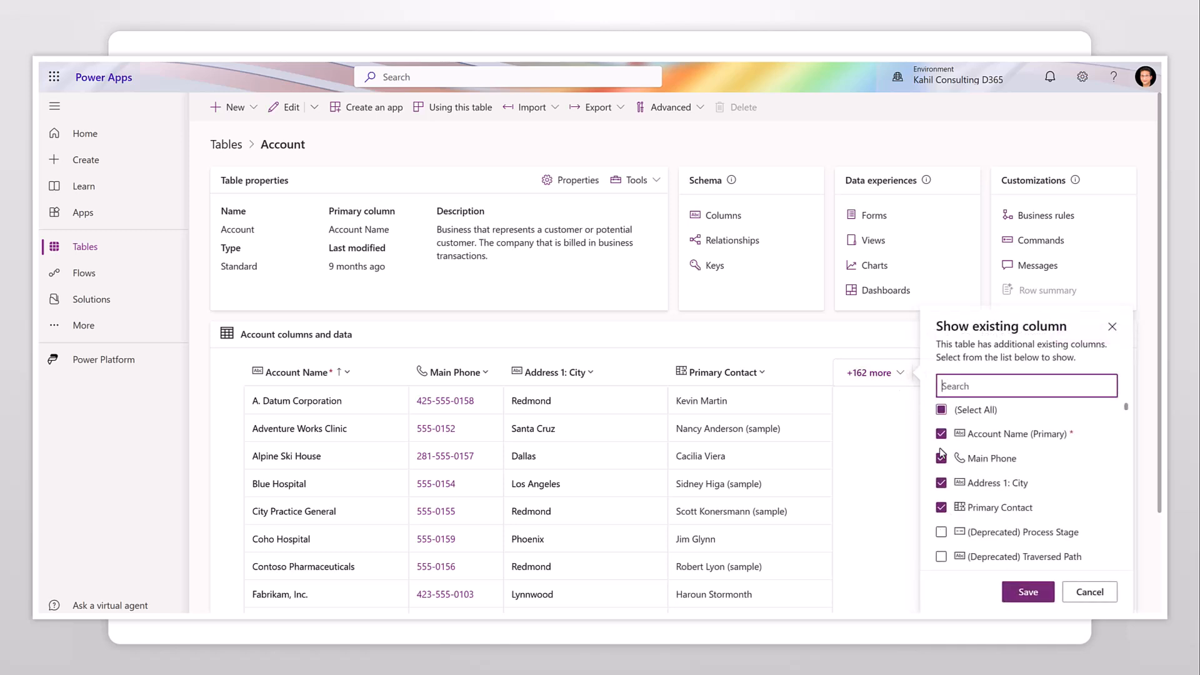
left_click(1089, 592)
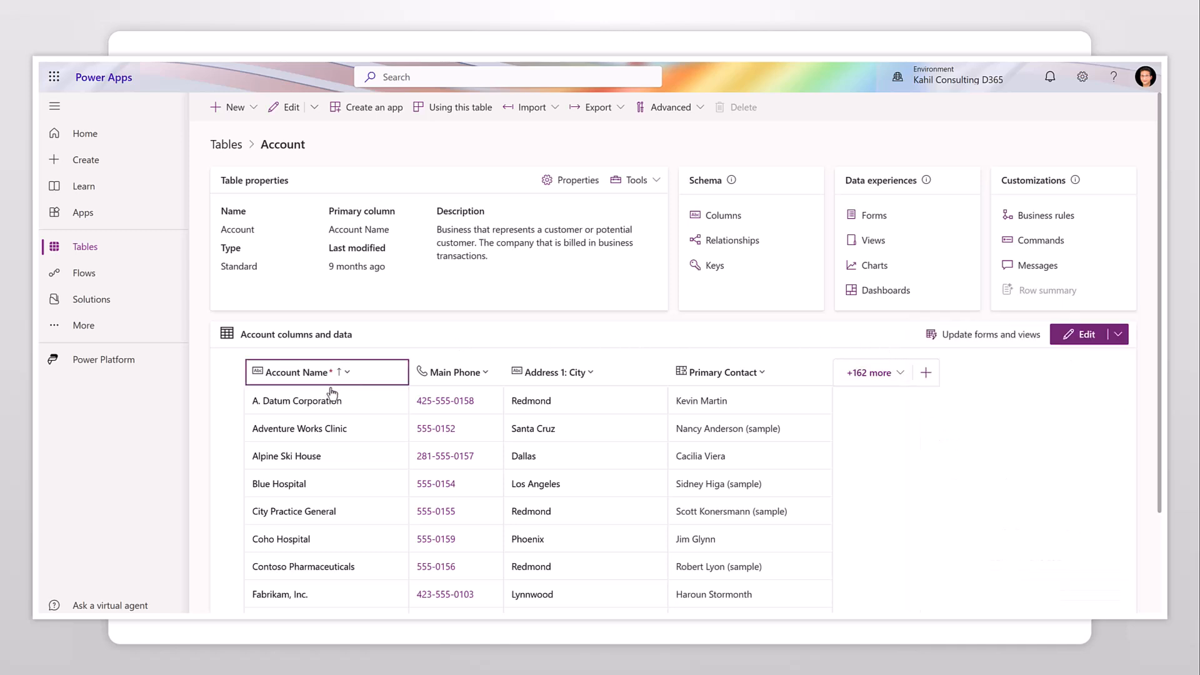
mouse_move(383, 349)
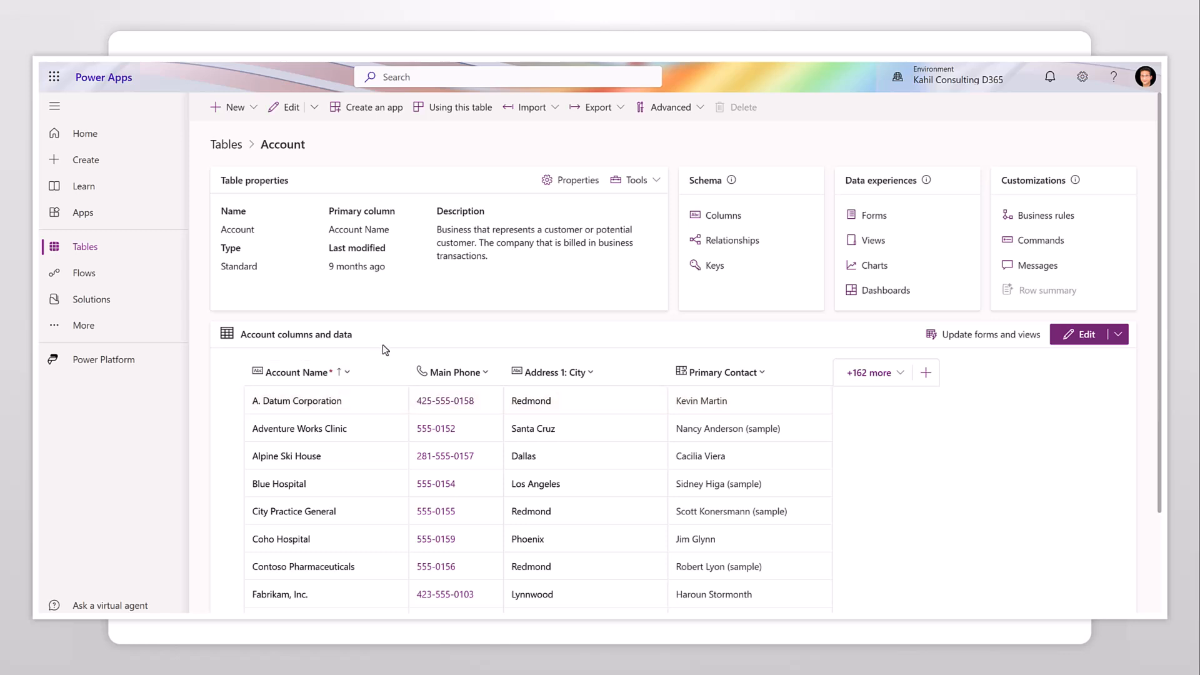
left_click(872, 215)
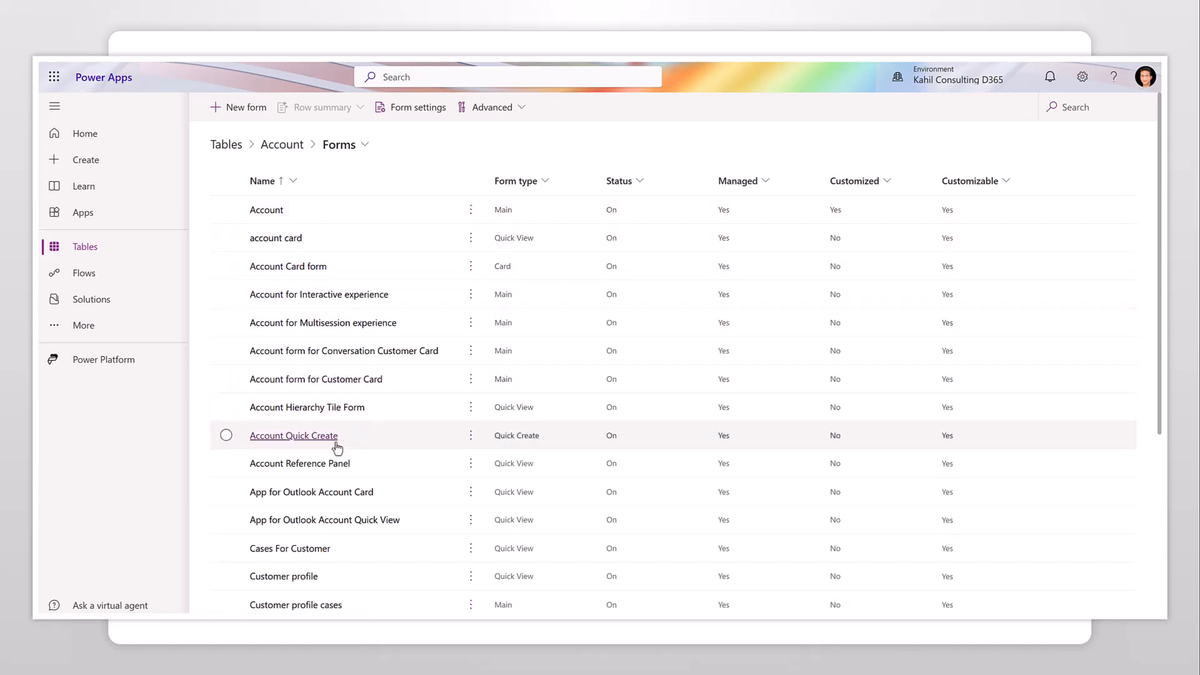
left_click(281, 143)
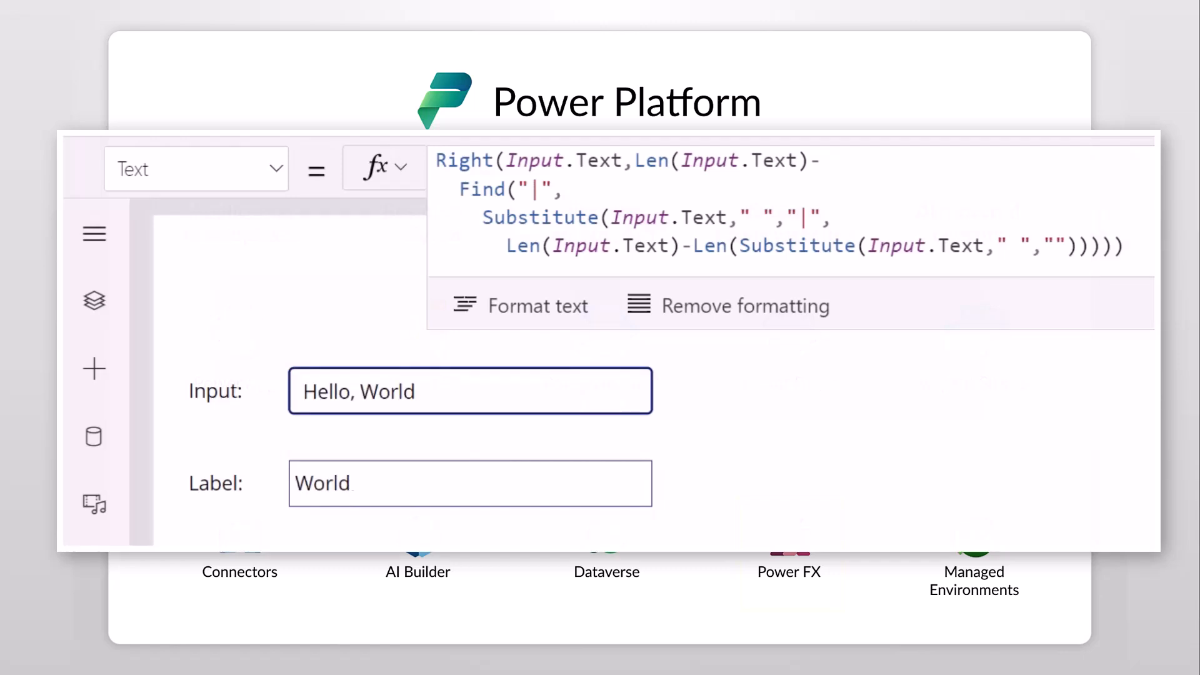
Append '! It is great to meet you!' to the input so the label shows the last word
type("! It is great t")
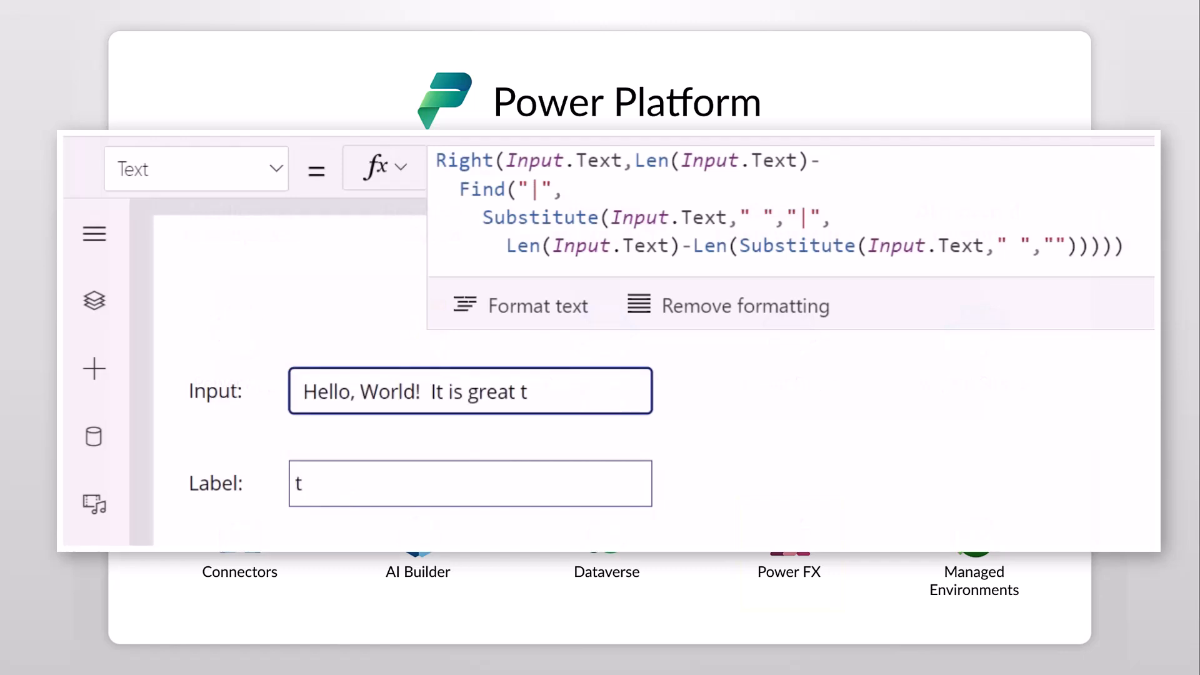
type("o meet you!")
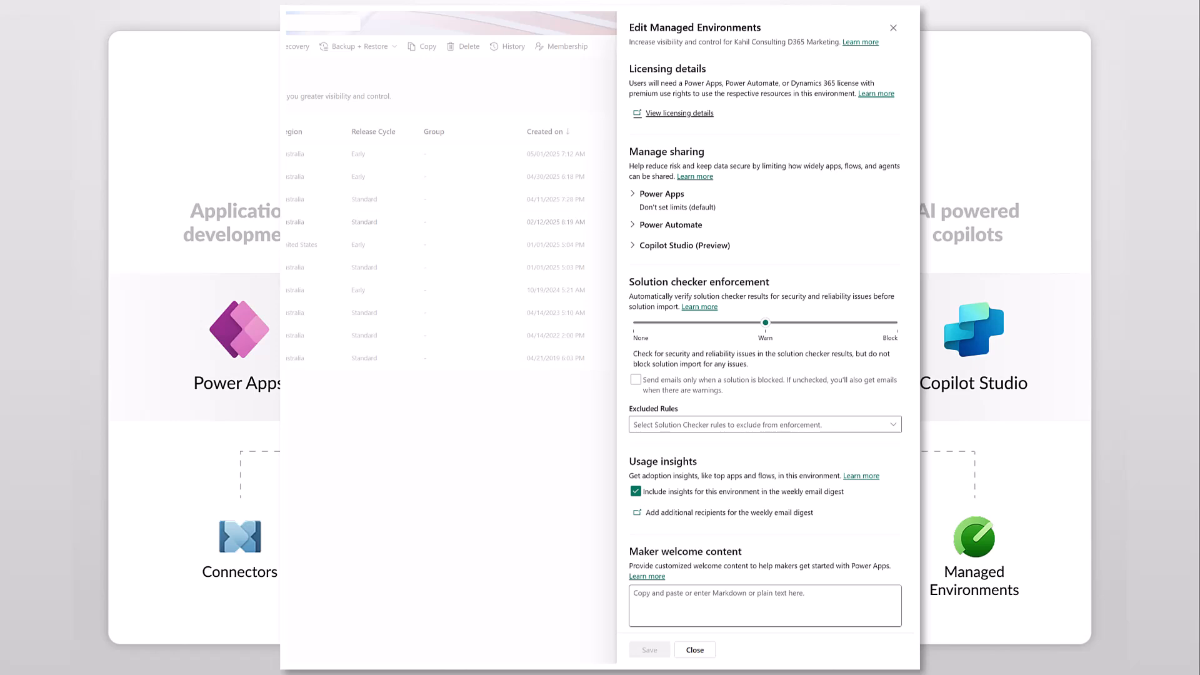
Close the Edit Managed Environments pane to reveal the Copilot usage and governance dashboard
left_click(693, 649)
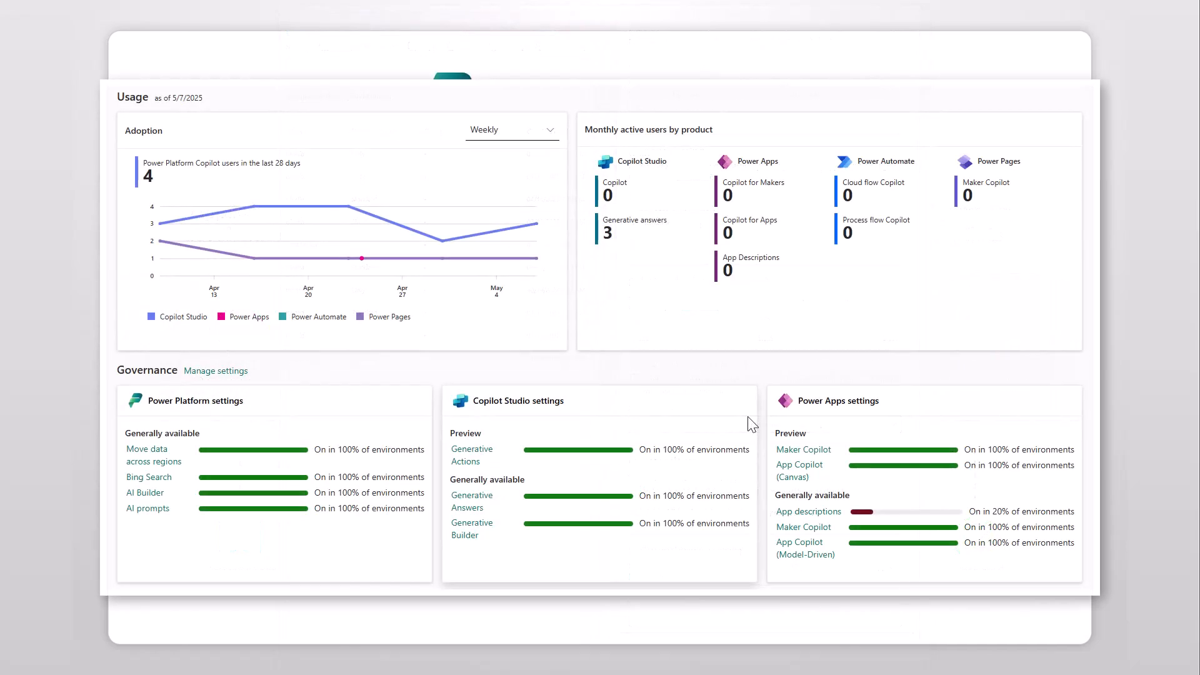